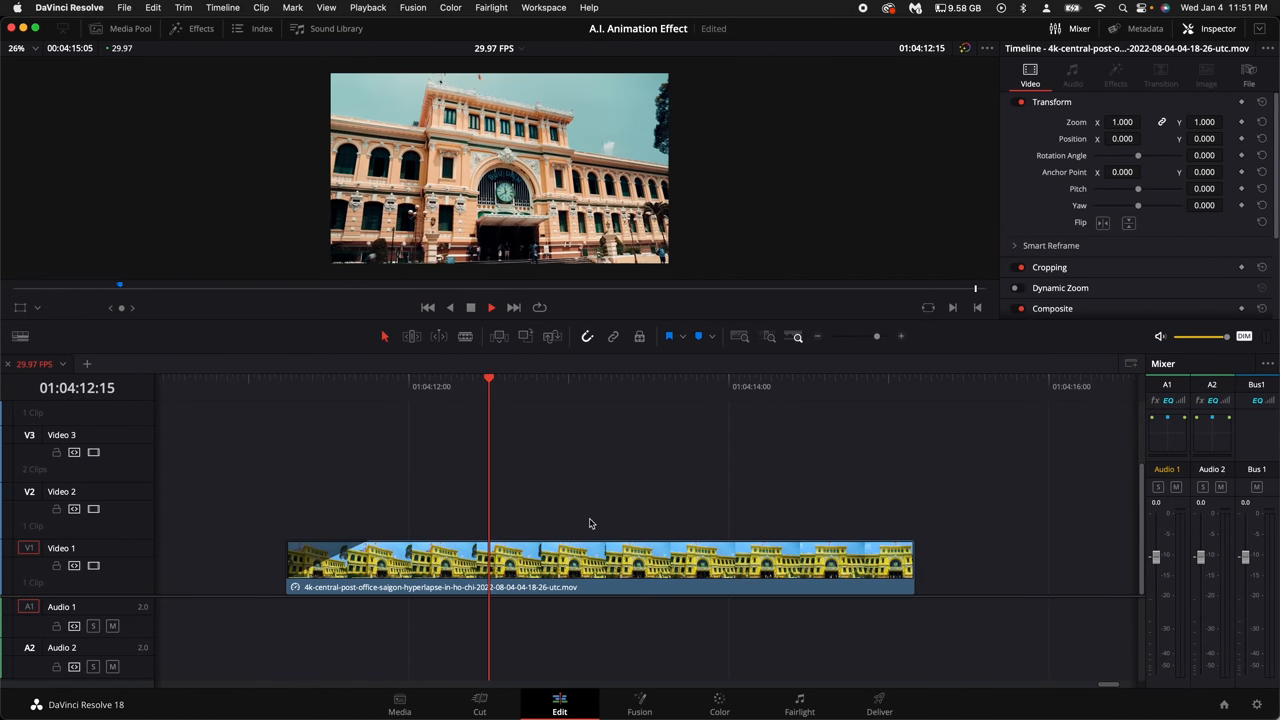
Turn the short middle section of the hyperlapse into a Fusion clip and bring it into Fusion
drag(488, 384, 456, 384)
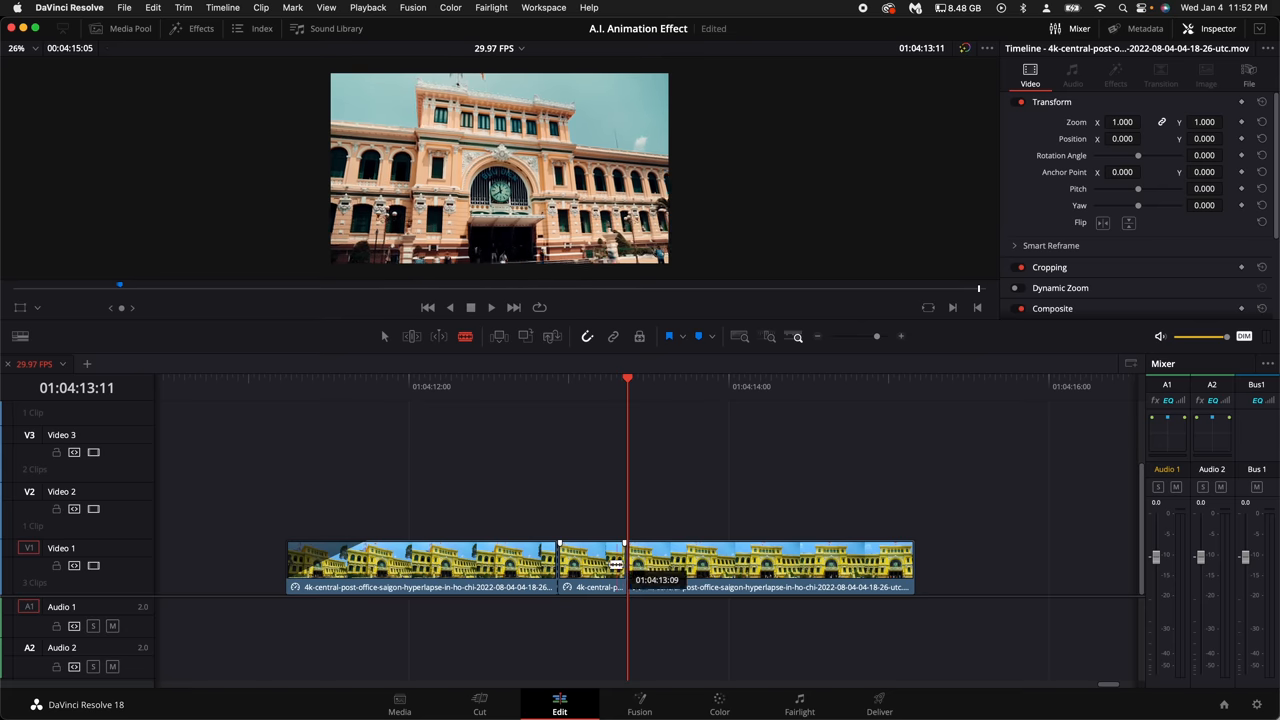
right_click(596, 564)
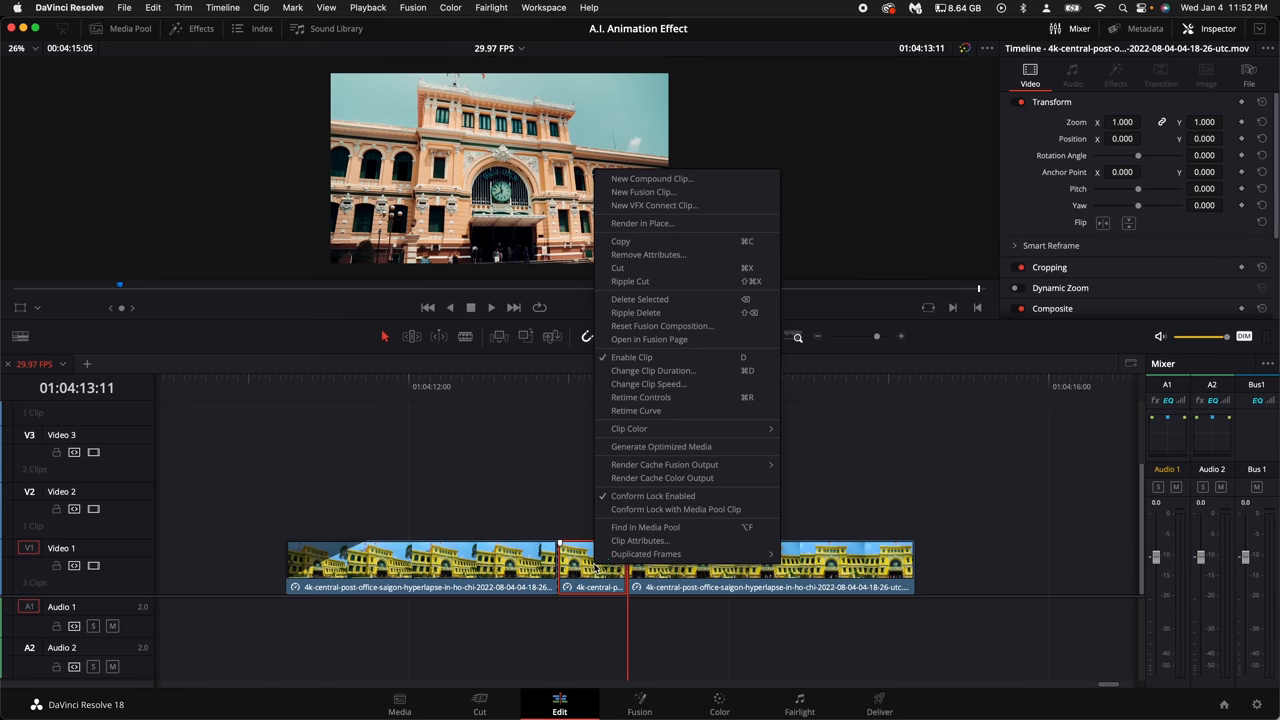
click(642, 192)
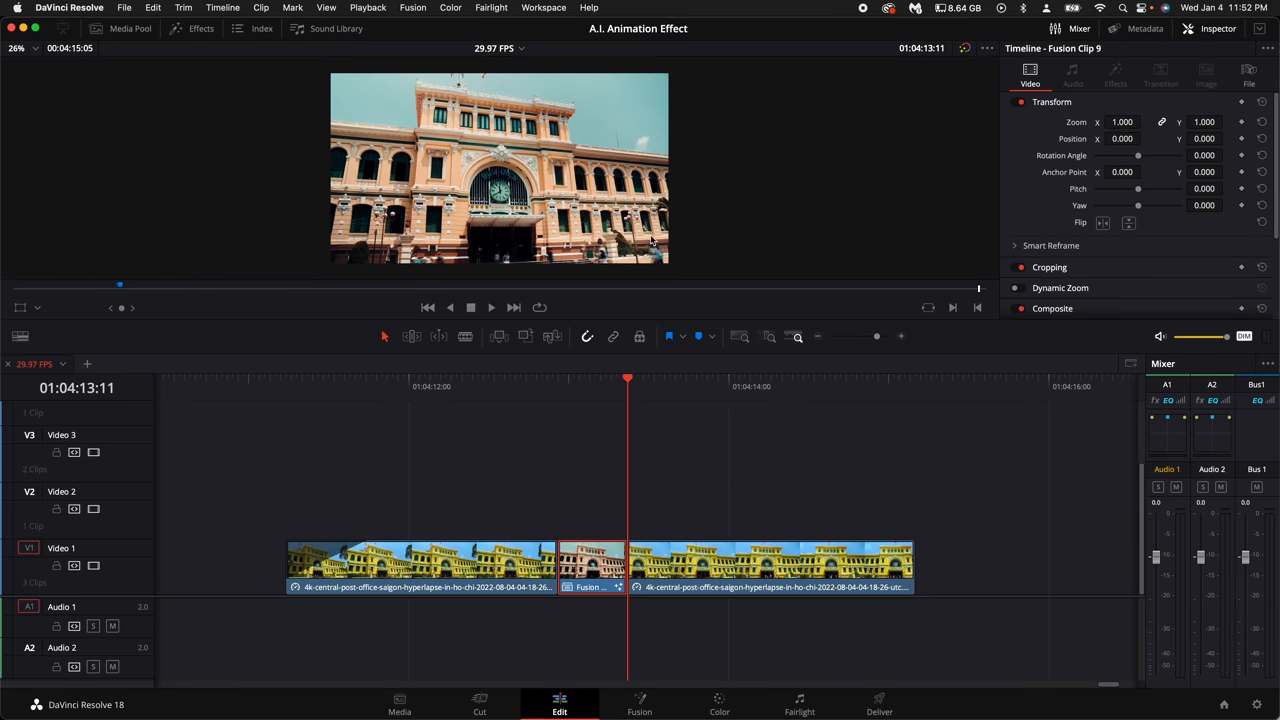
click(640, 704)
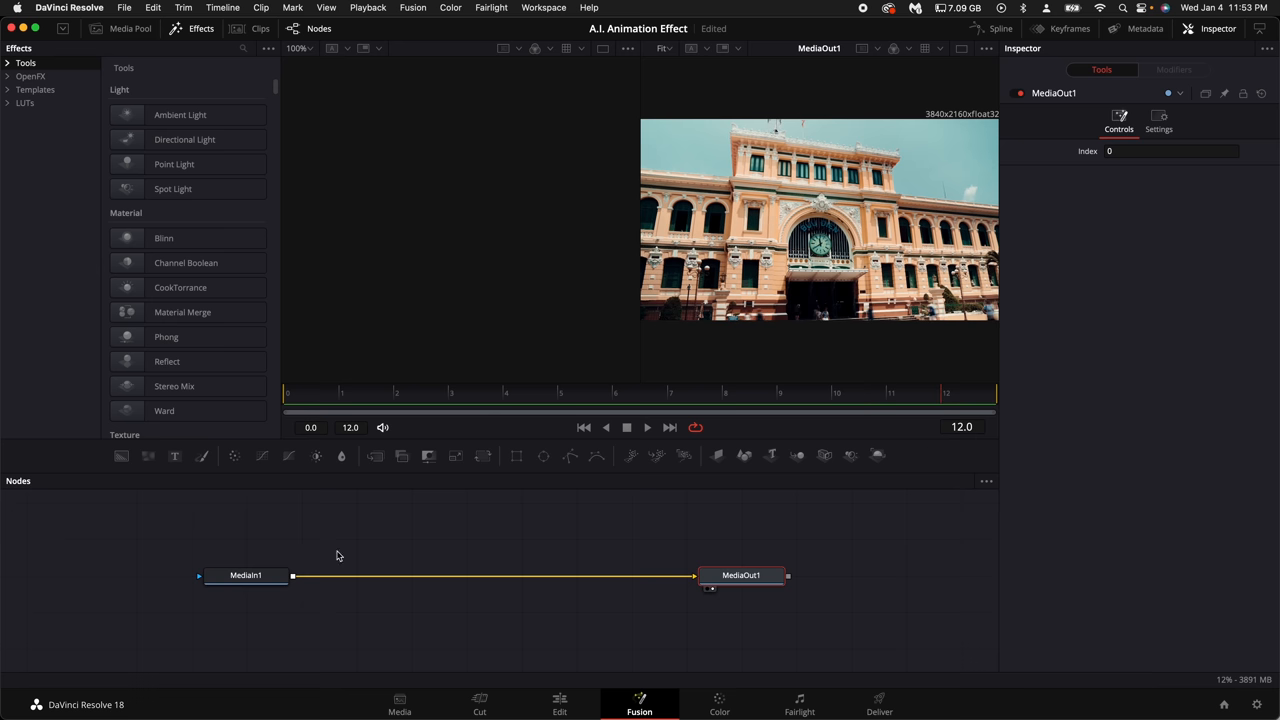
Add a Saver between MediaIn1 and MediaOut1 writing unnamed.png into a new folder, then Render All Savers
click(244, 576)
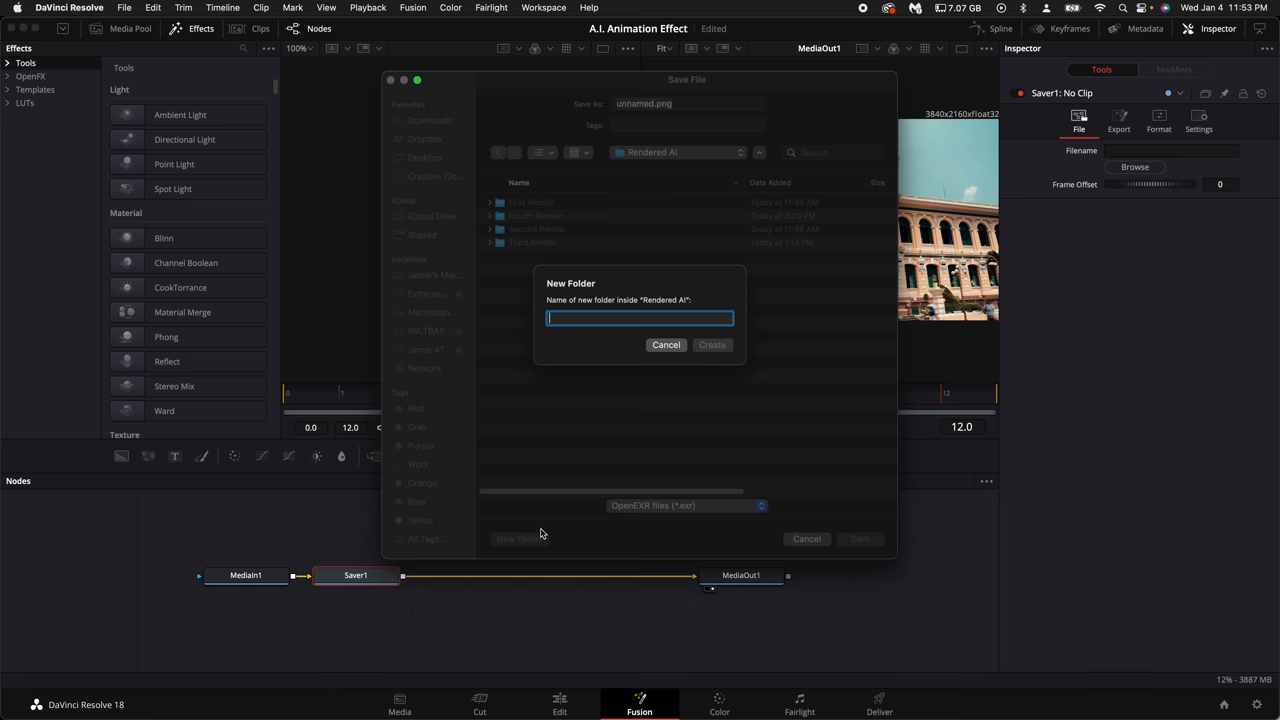
click(666, 344)
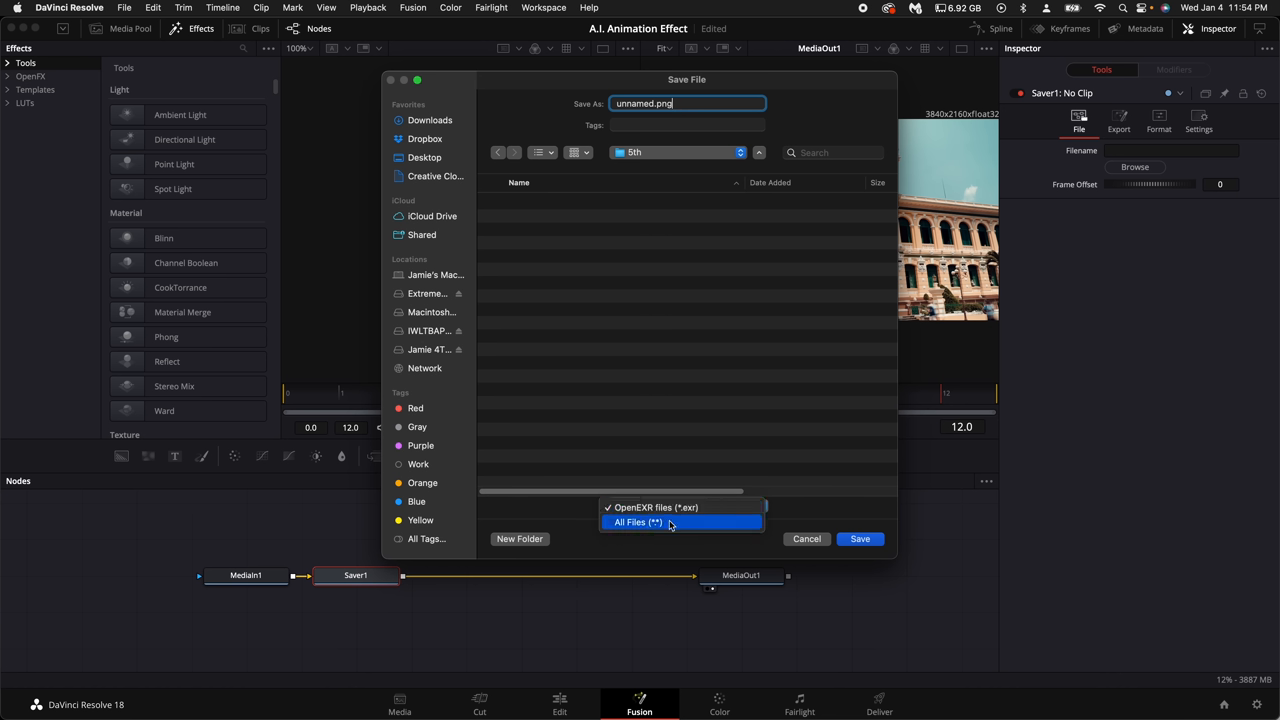
click(860, 540)
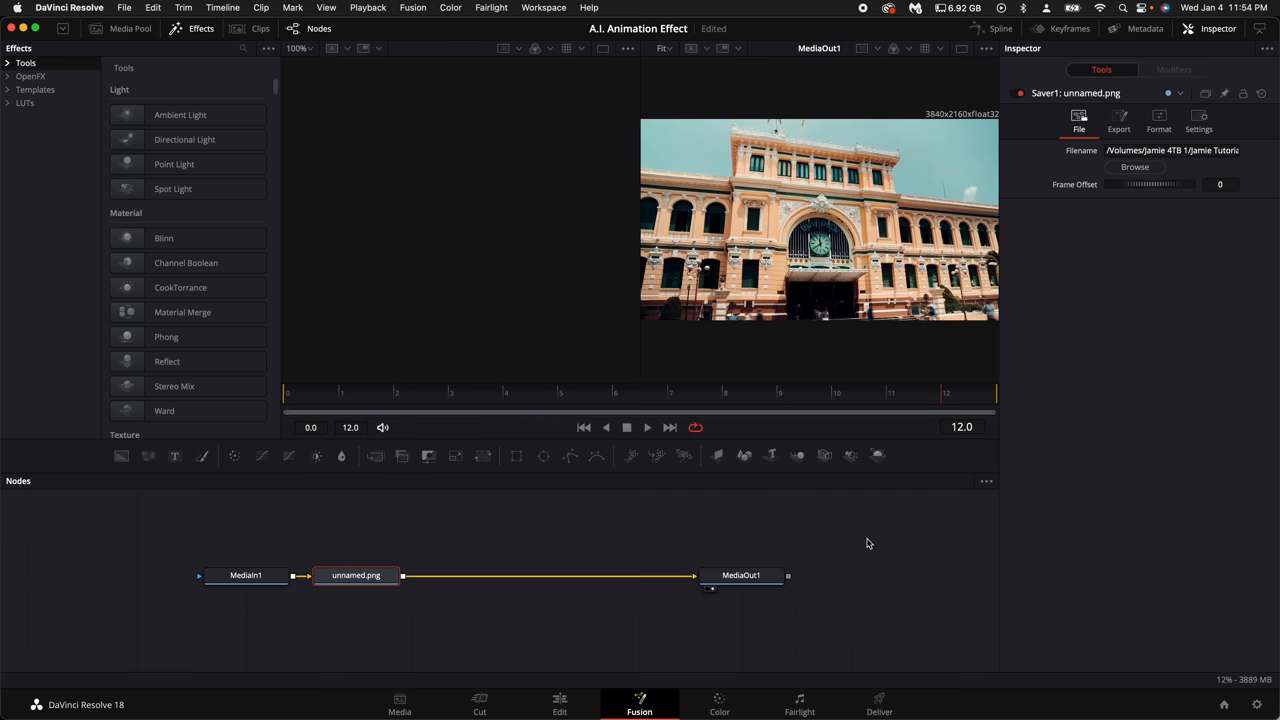
click(412, 8)
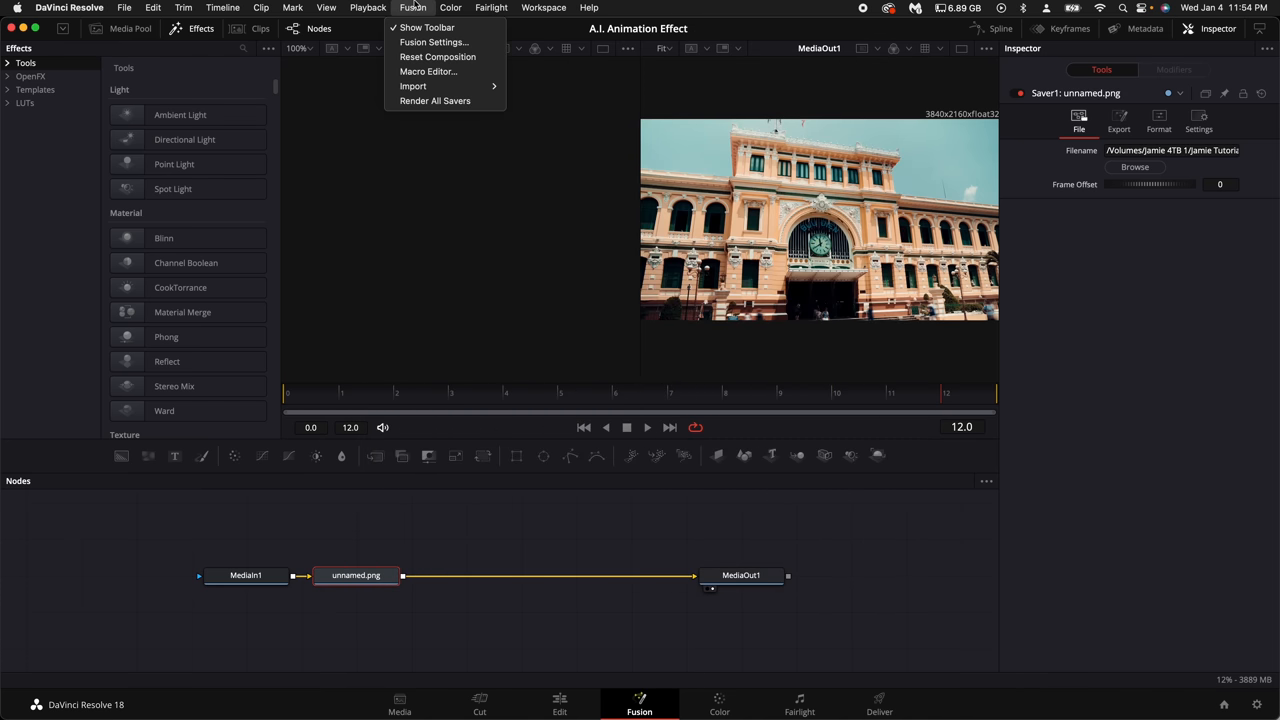
mouse_move(436, 100)
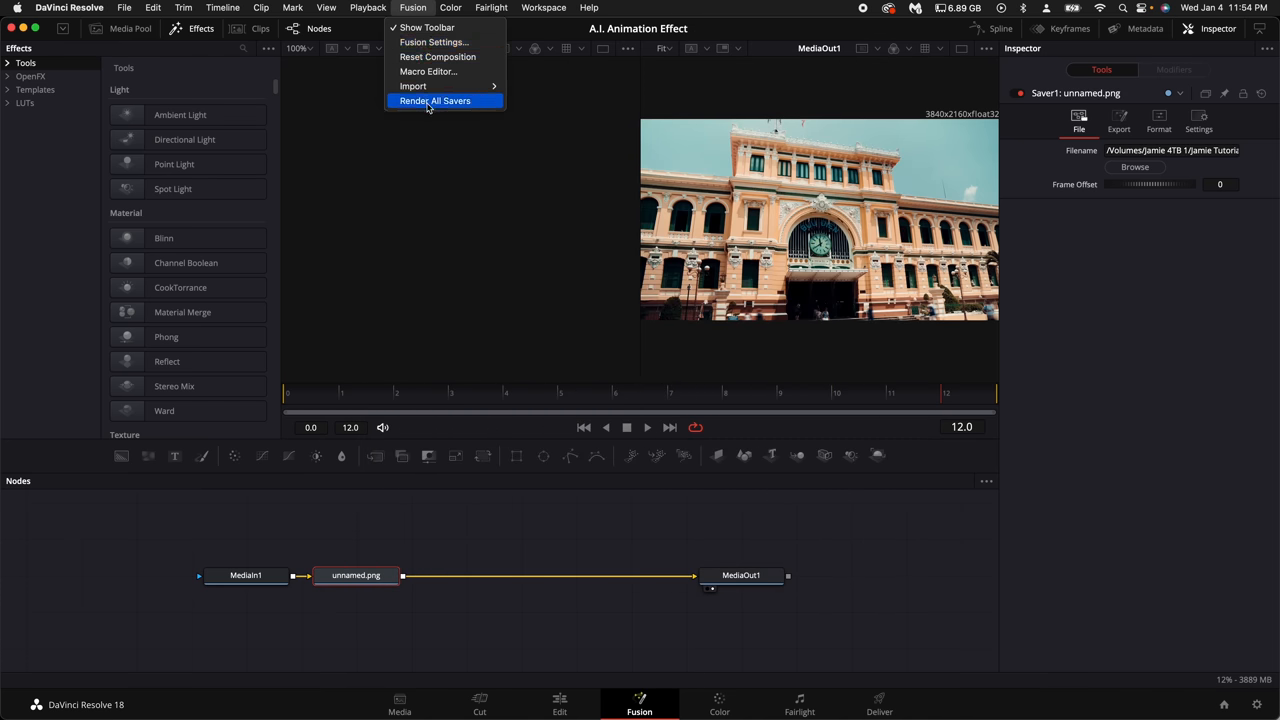
click(436, 100)
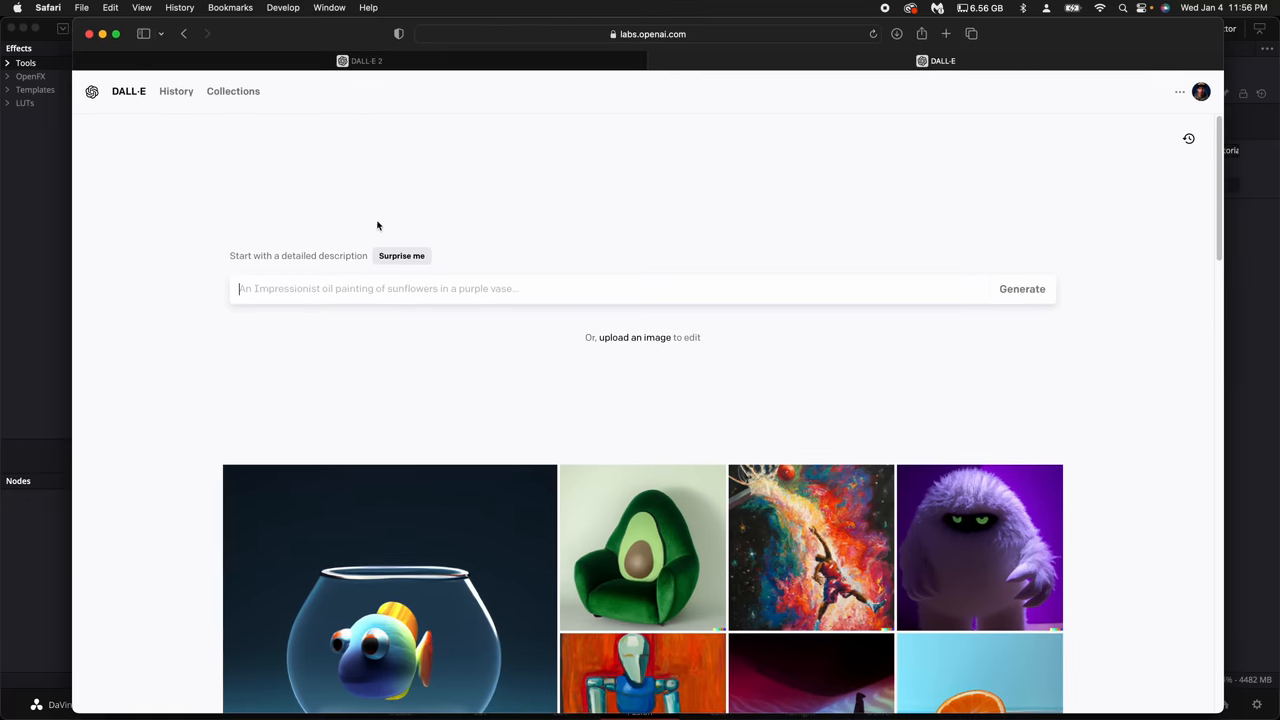
mouse_move(628, 338)
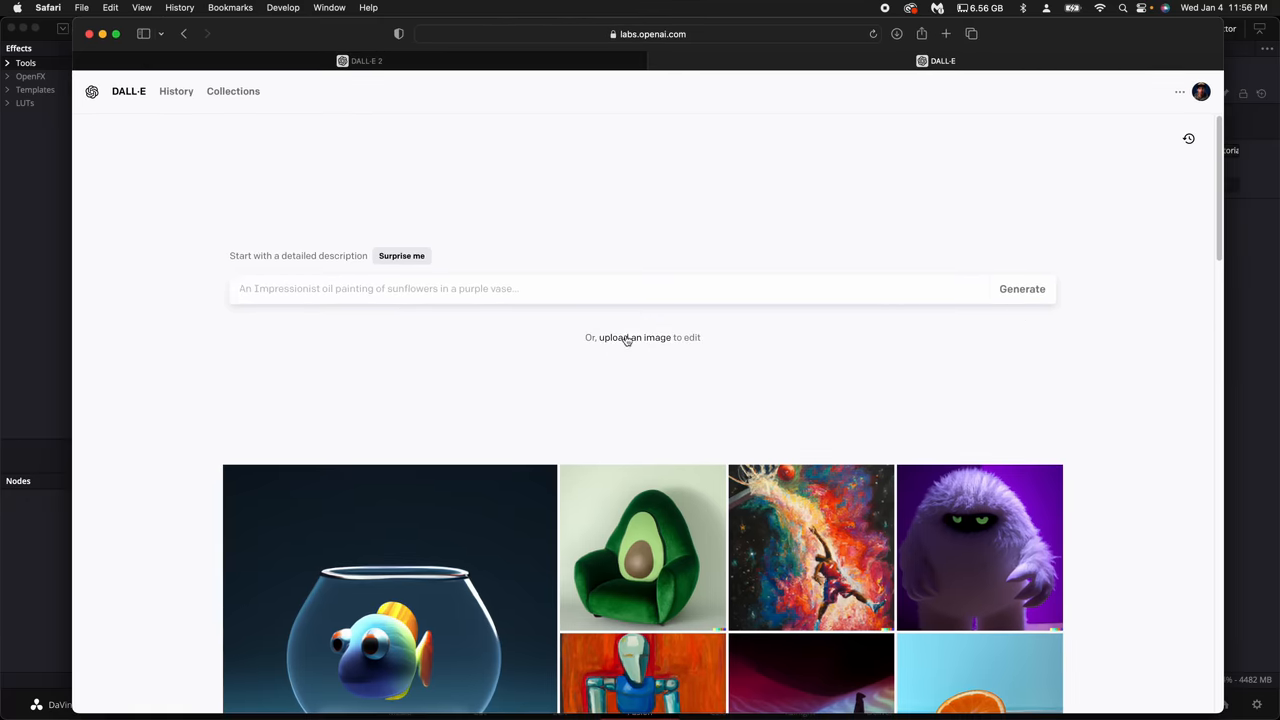
Upload unnamed0000.png to DALL-E and keep it uncropped for editing
click(634, 336)
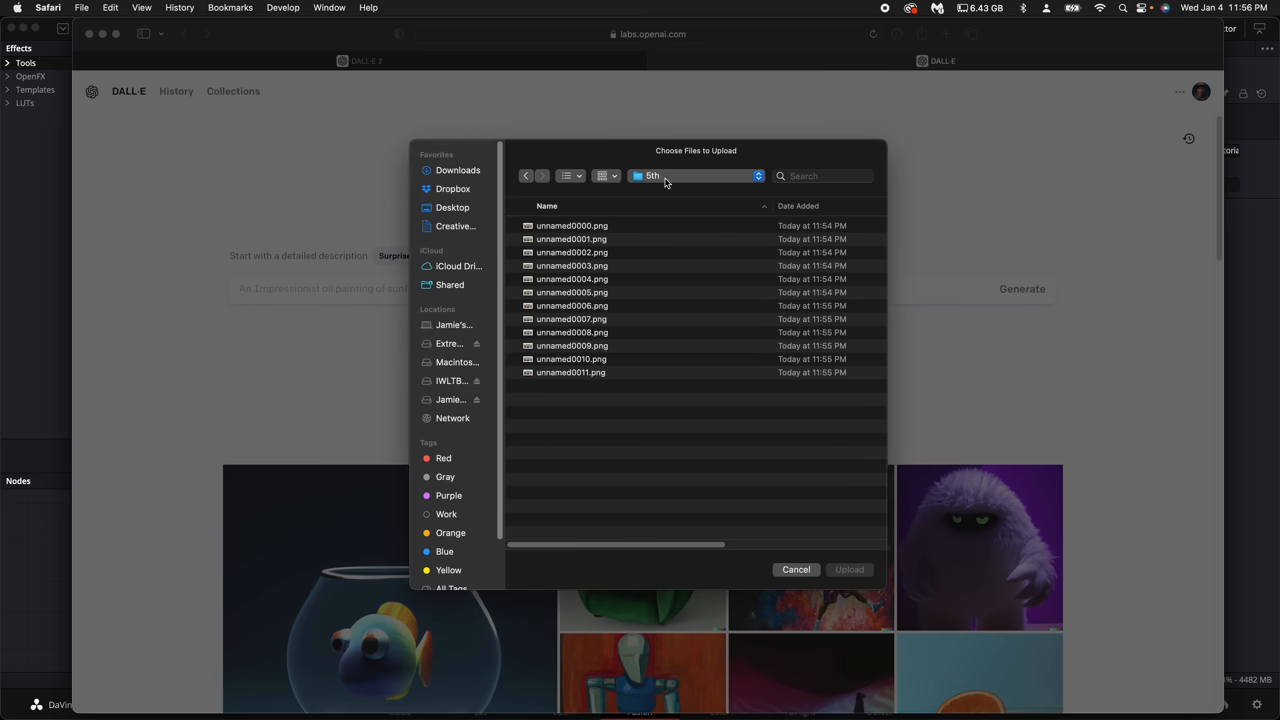
click(548, 206)
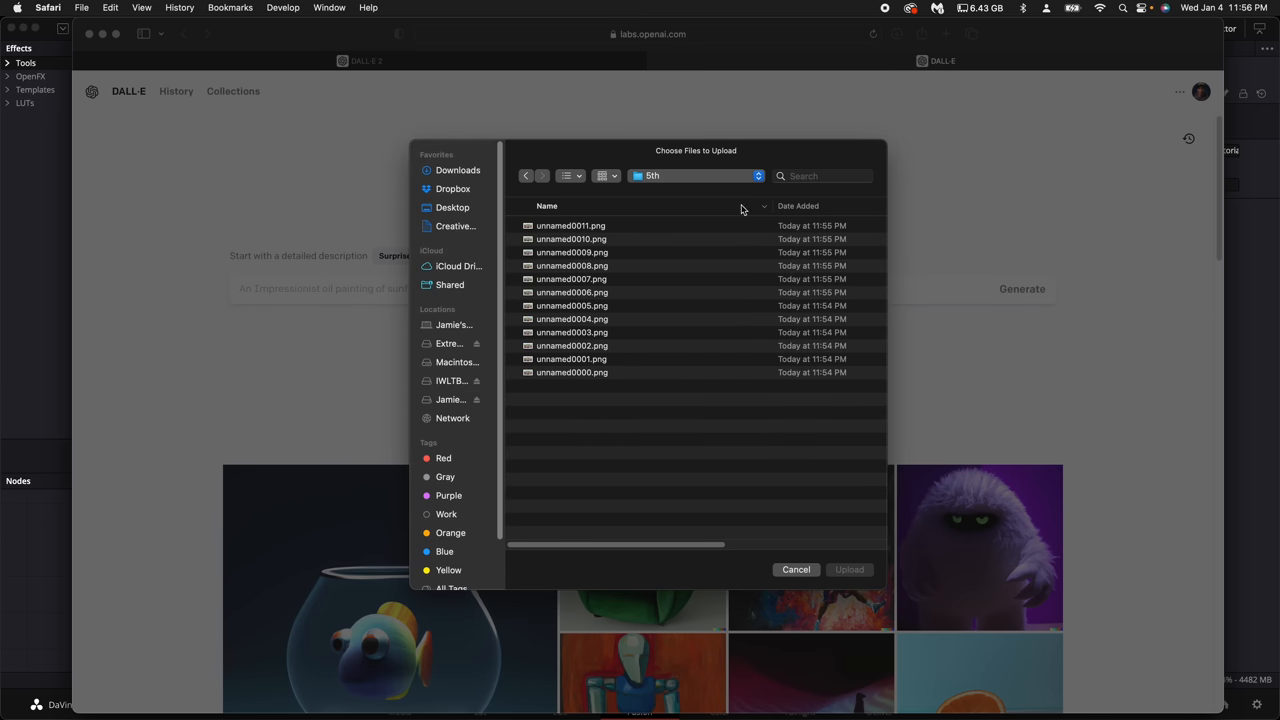
click(572, 372)
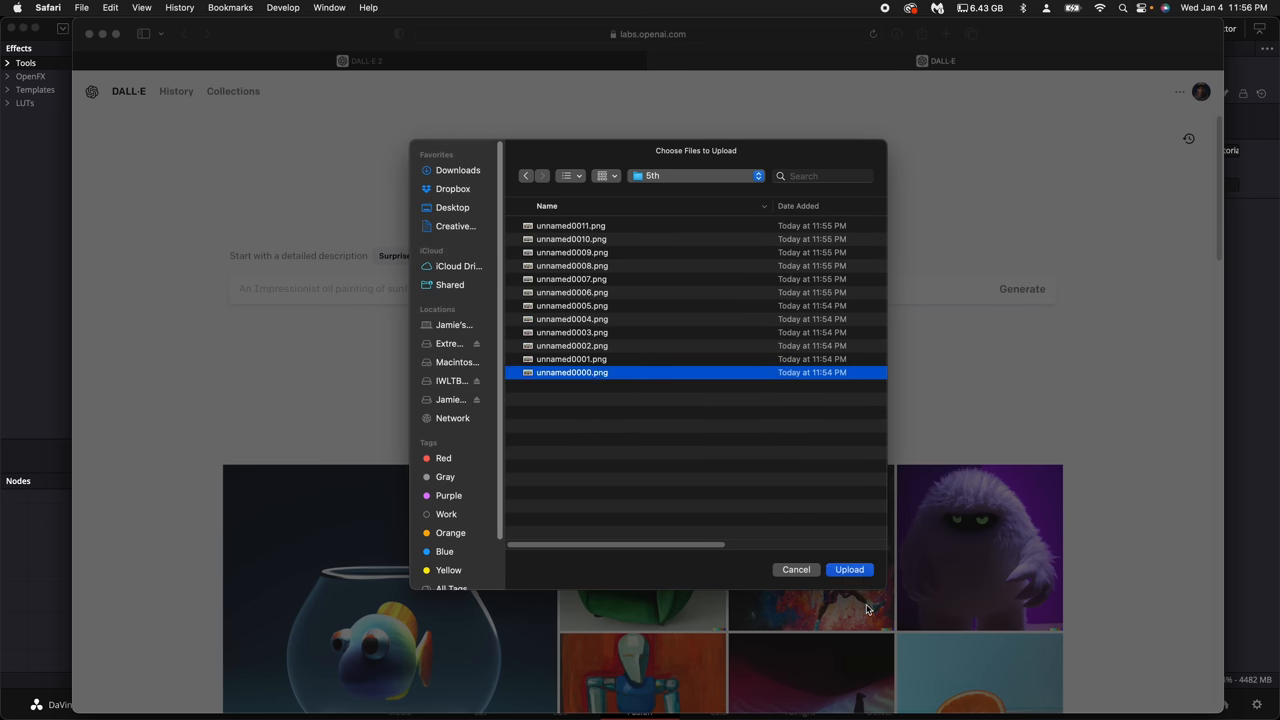
click(848, 568)
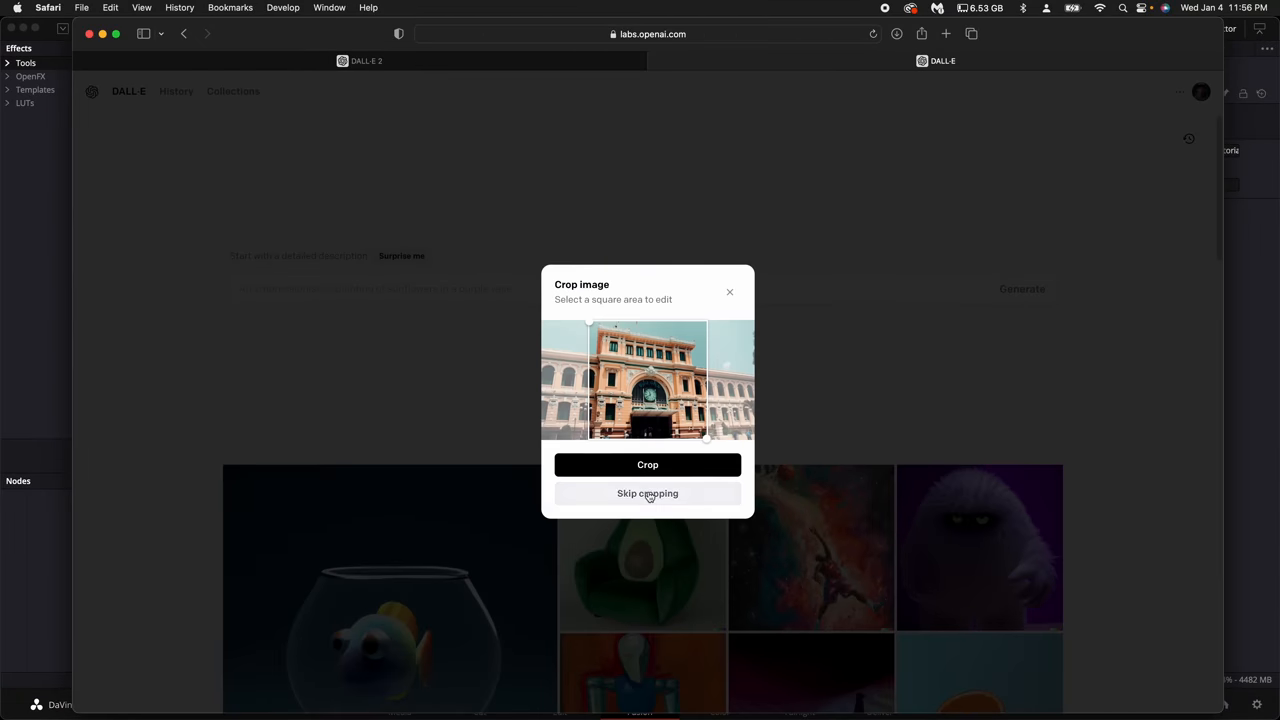
click(648, 492)
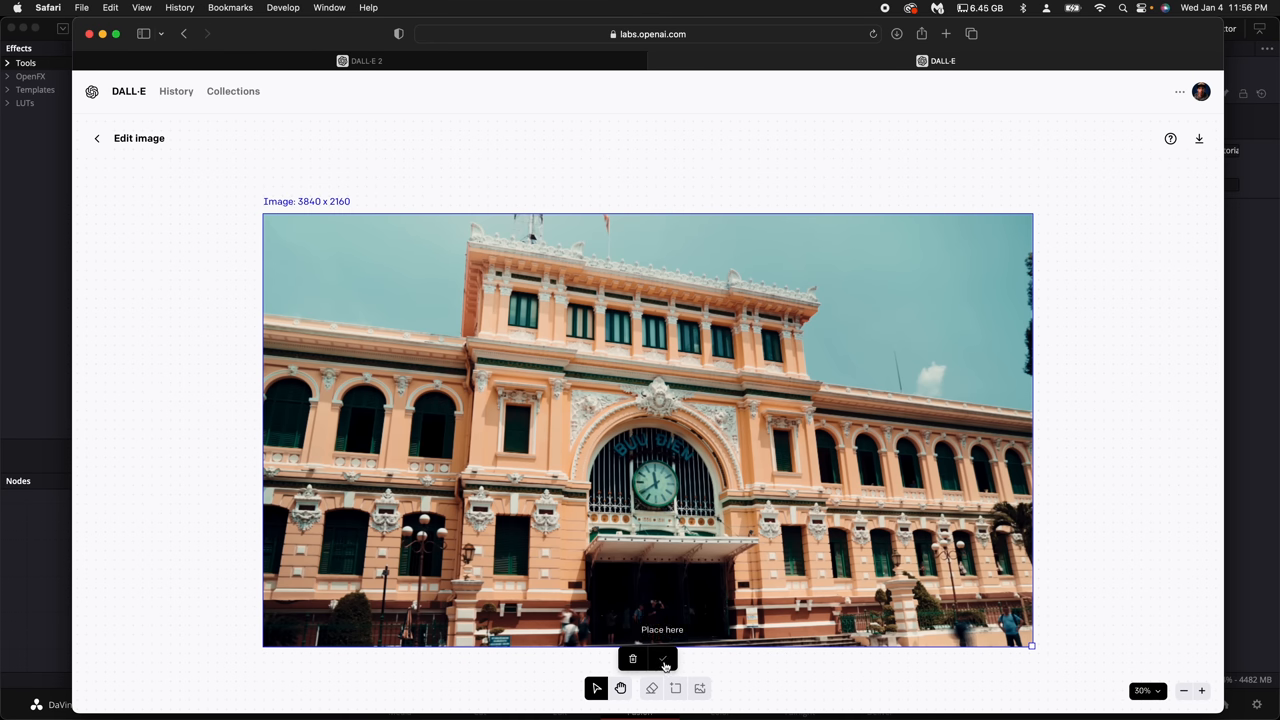
Place the generation frame over the clock and erase the clock face to transparency
click(664, 658)
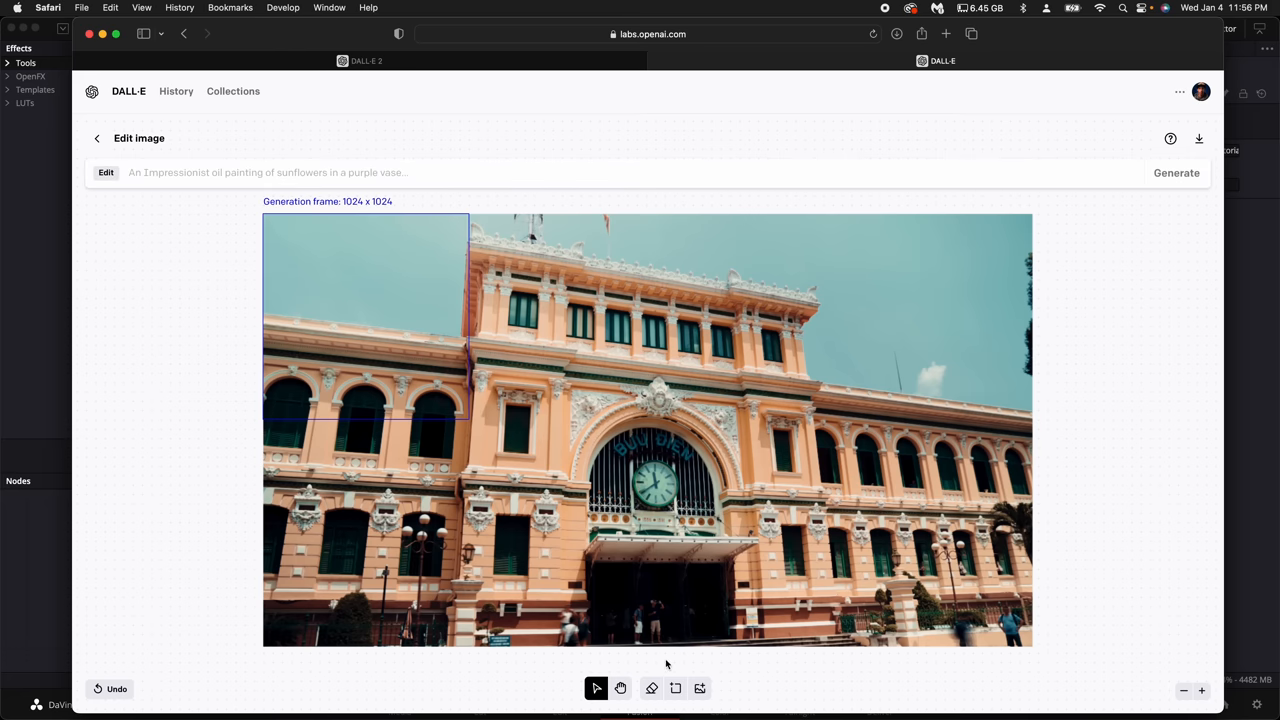
drag(364, 316, 416, 304)
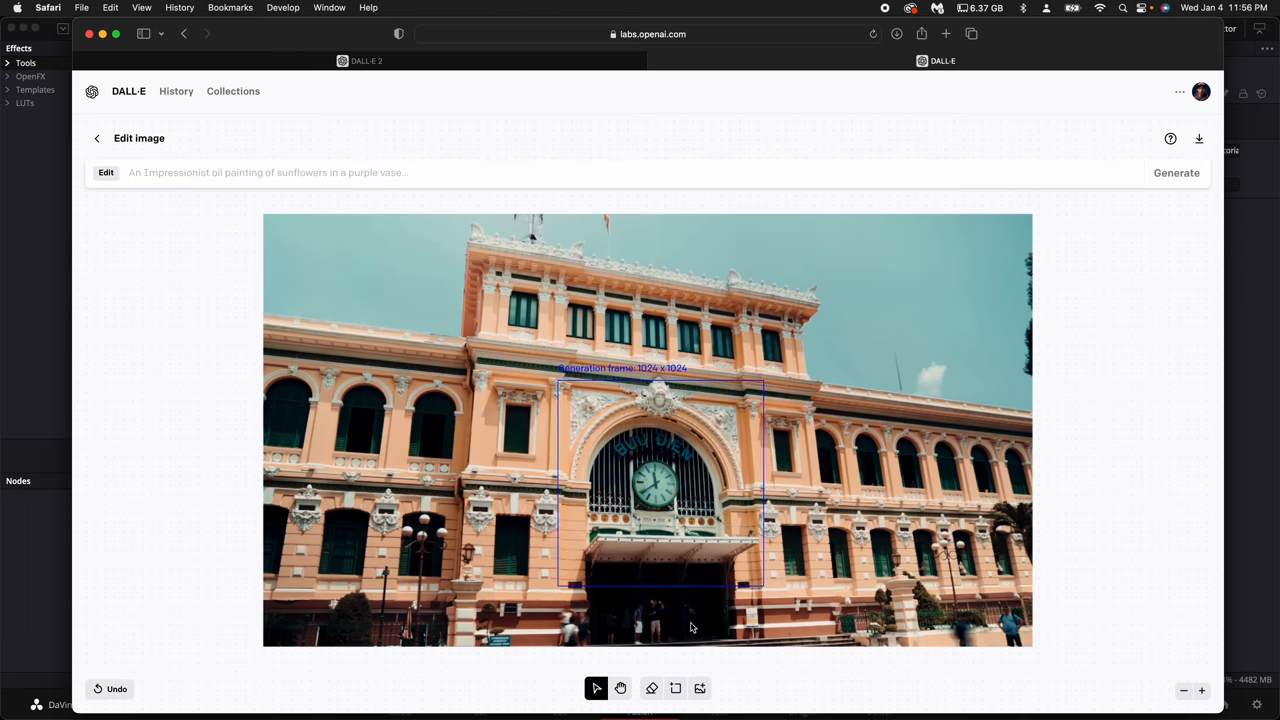
click(652, 688)
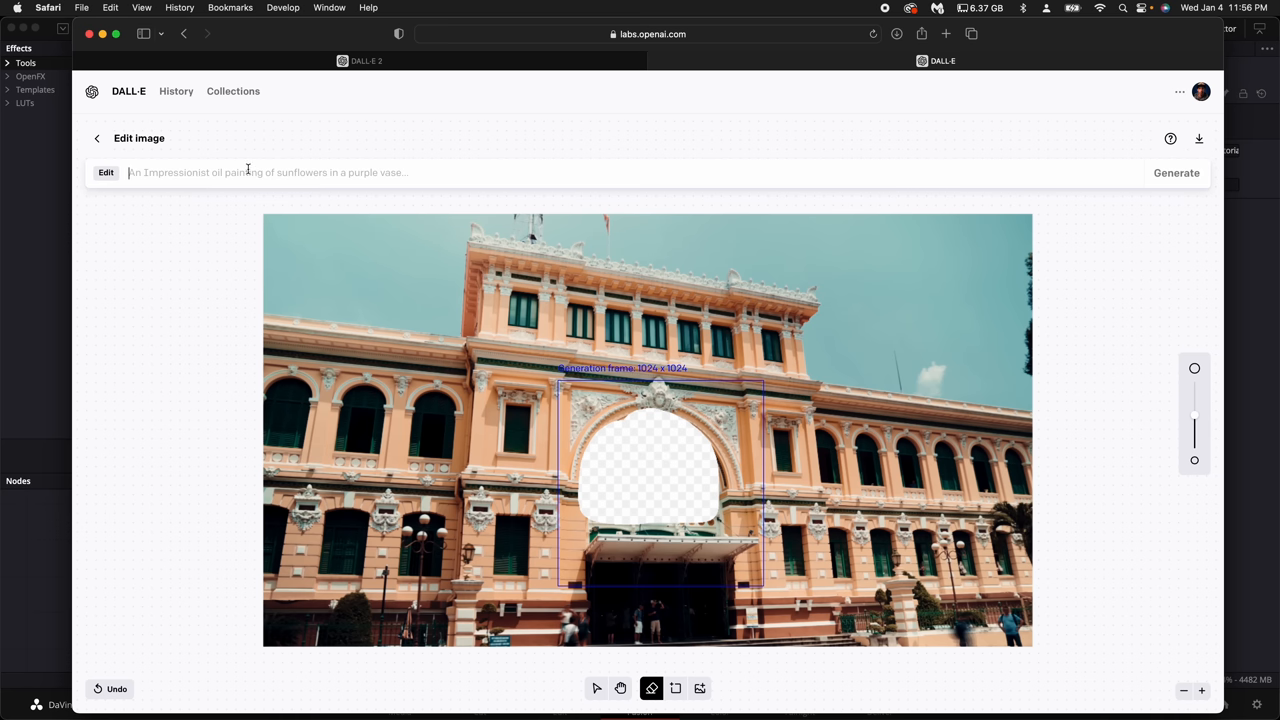
Generate 'clock face' fills, browse the variations and accept the chosen one
text(cloc)
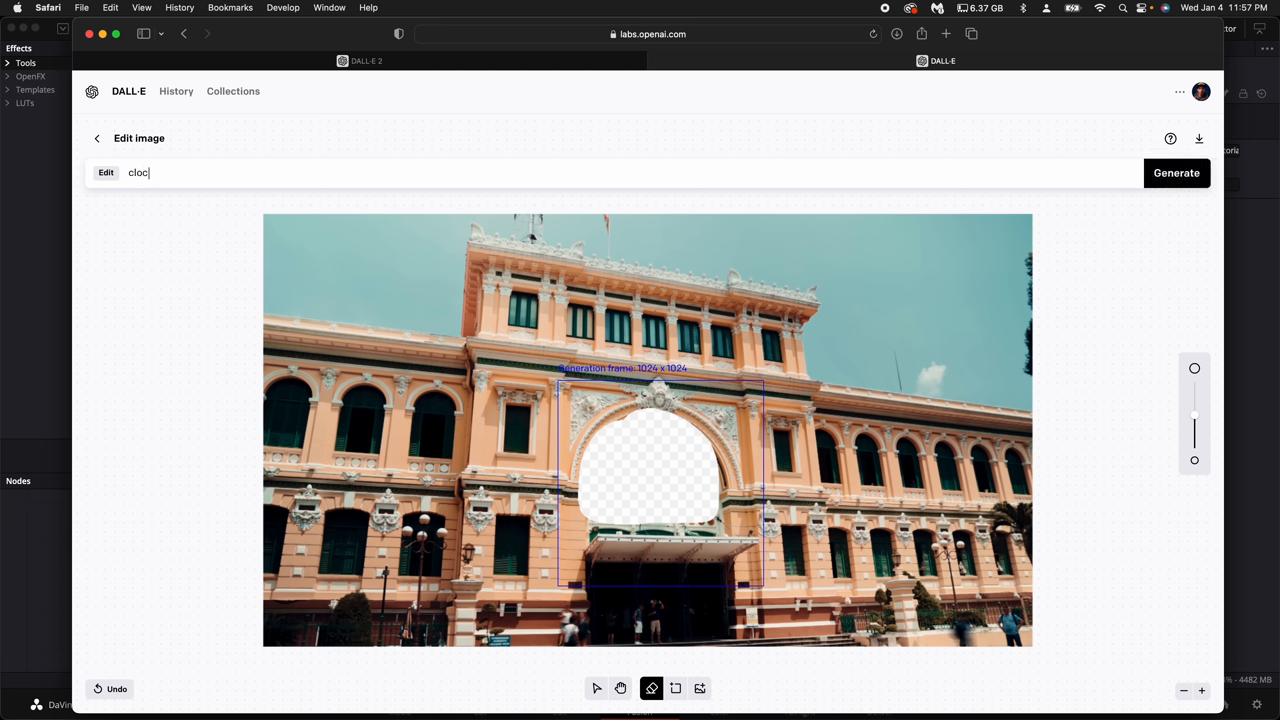
text(k face)
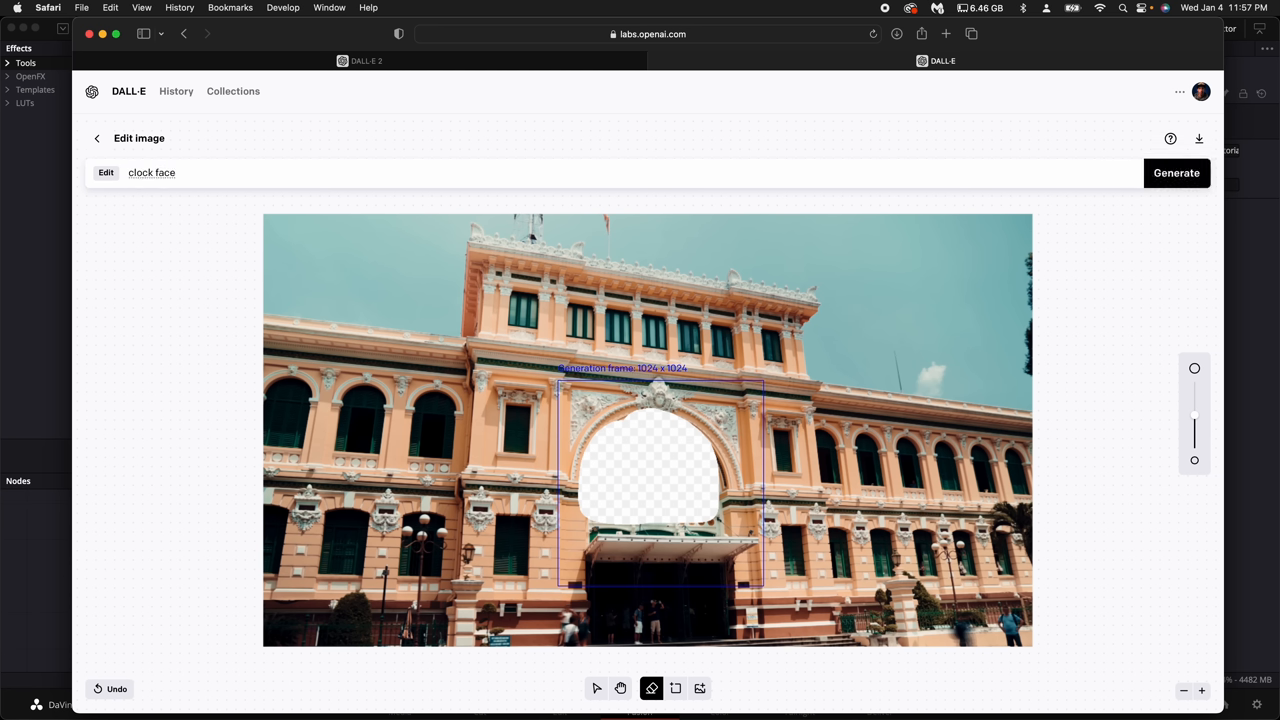
click(1176, 172)
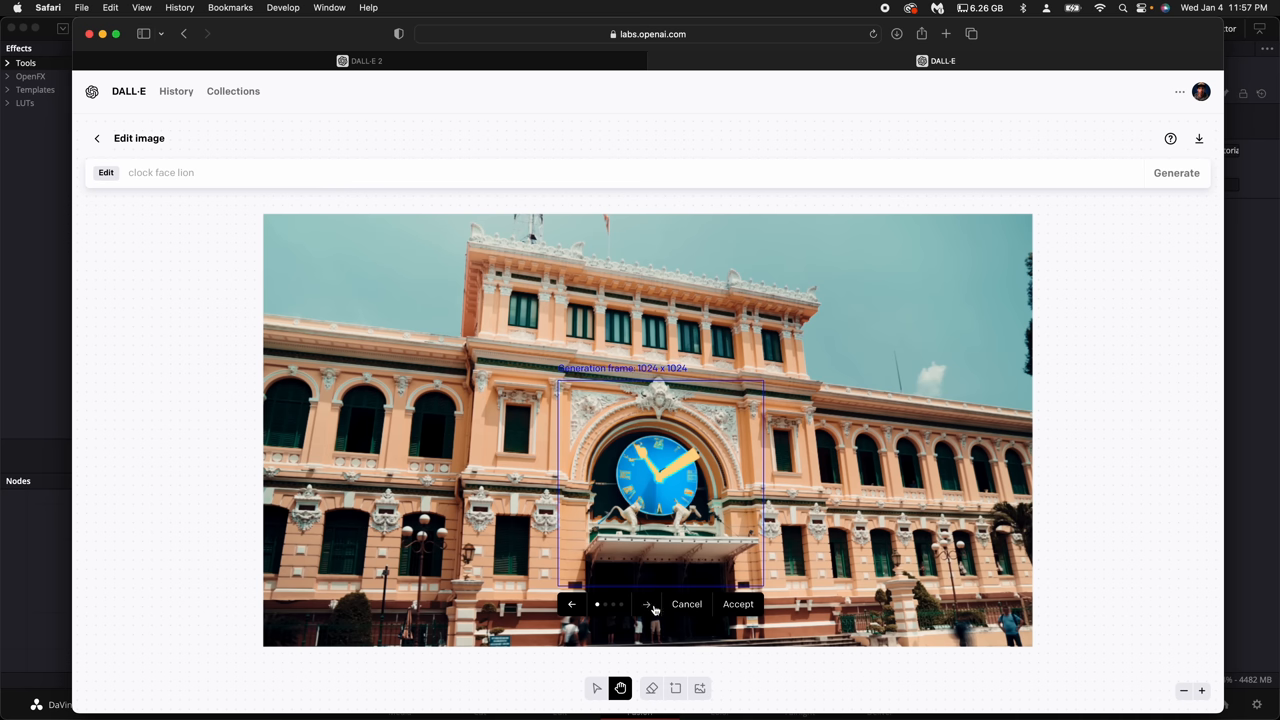
click(648, 604)
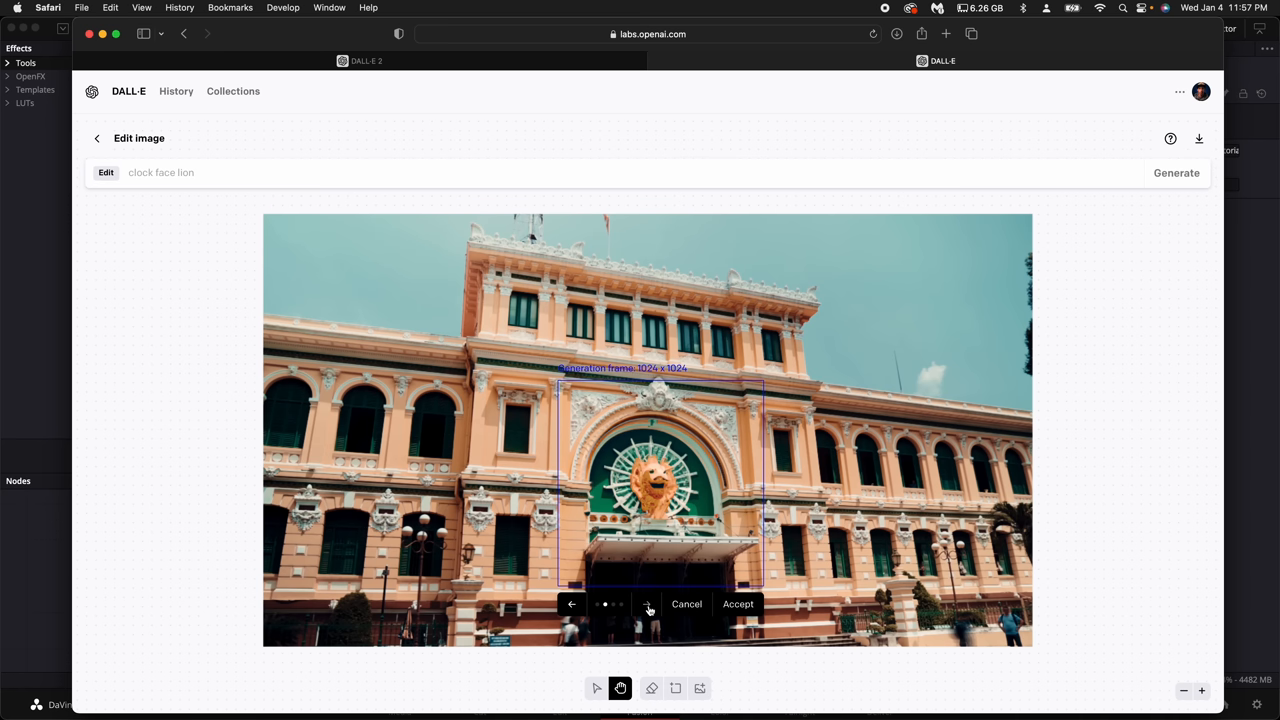
click(646, 604)
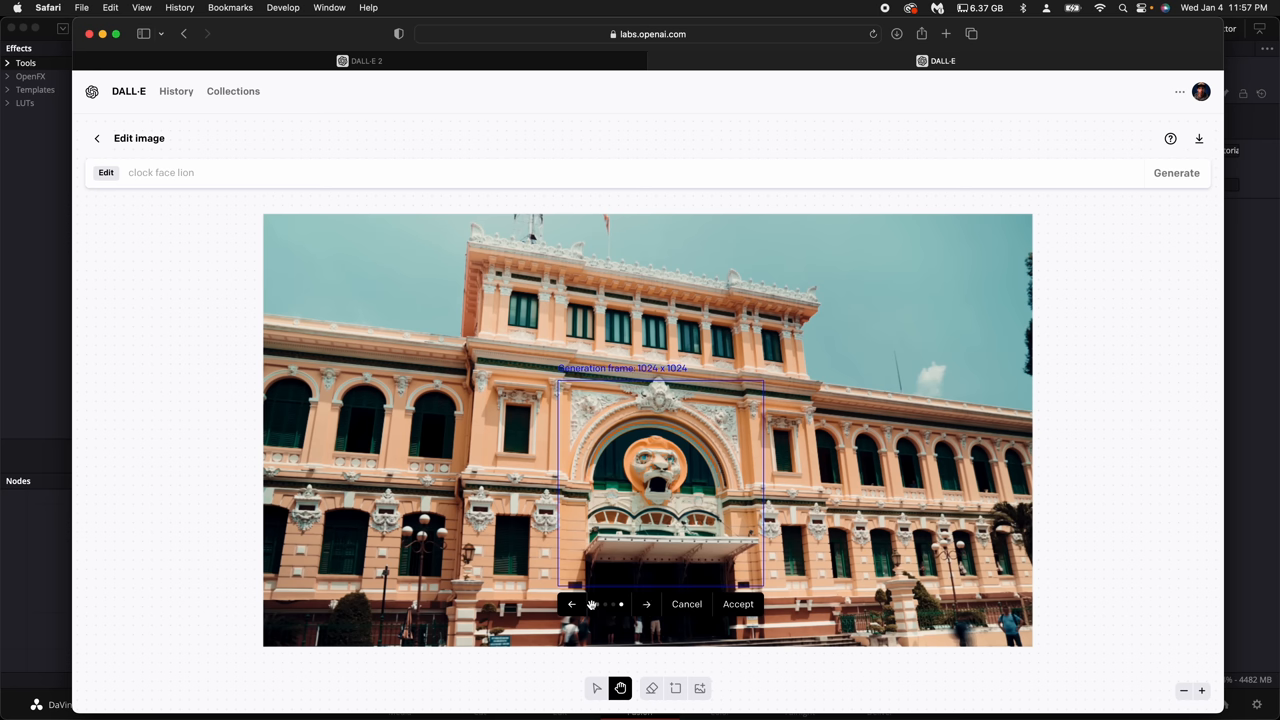
click(646, 604)
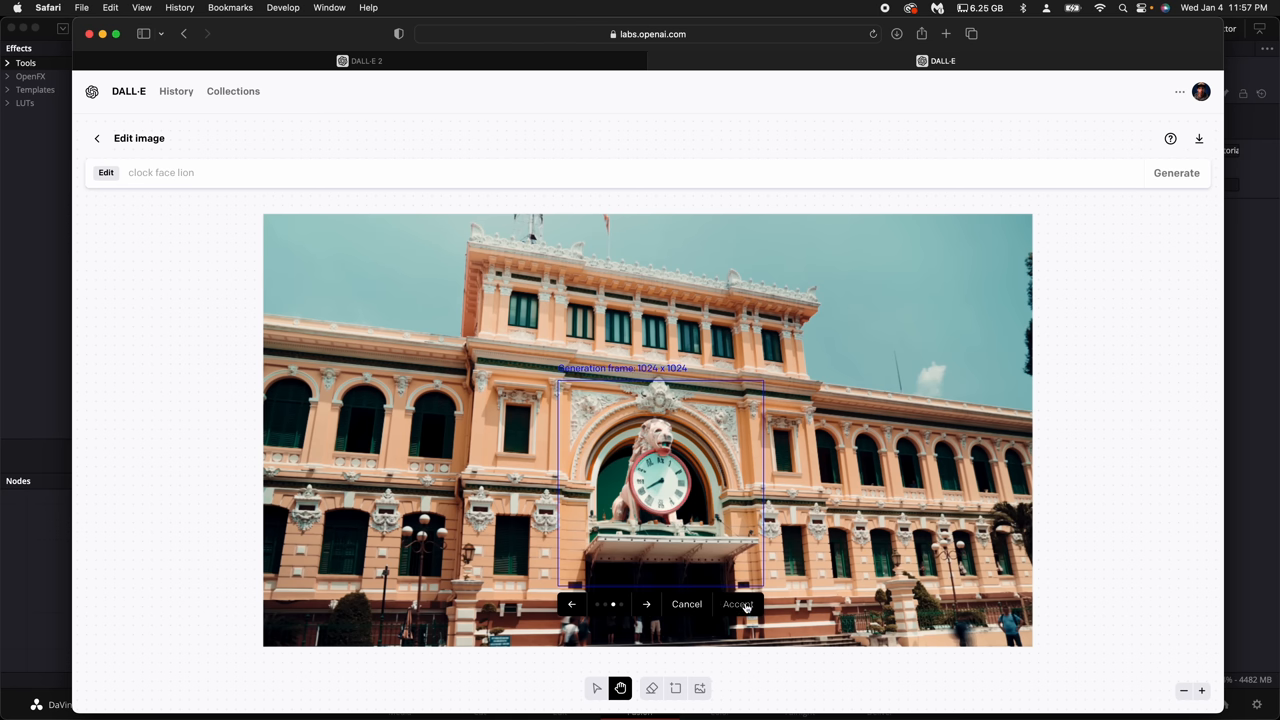
click(738, 604)
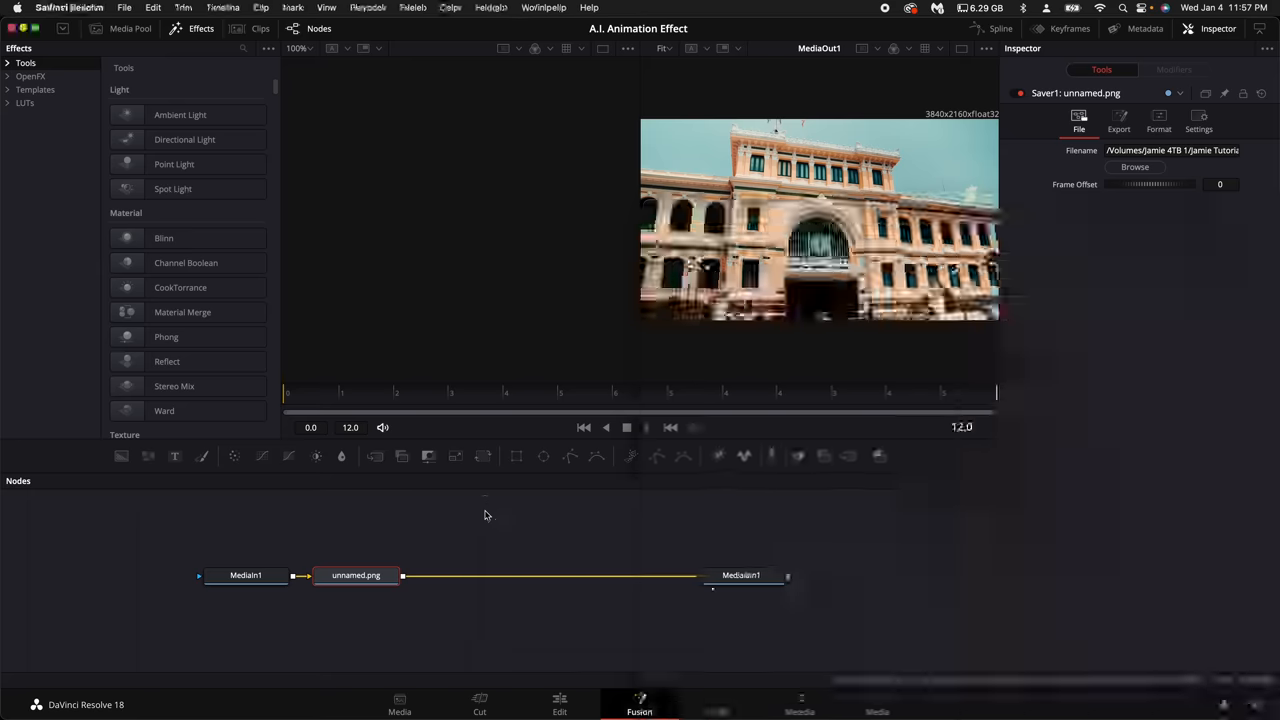
Return from Fusion to the Edit page timeline
click(560, 704)
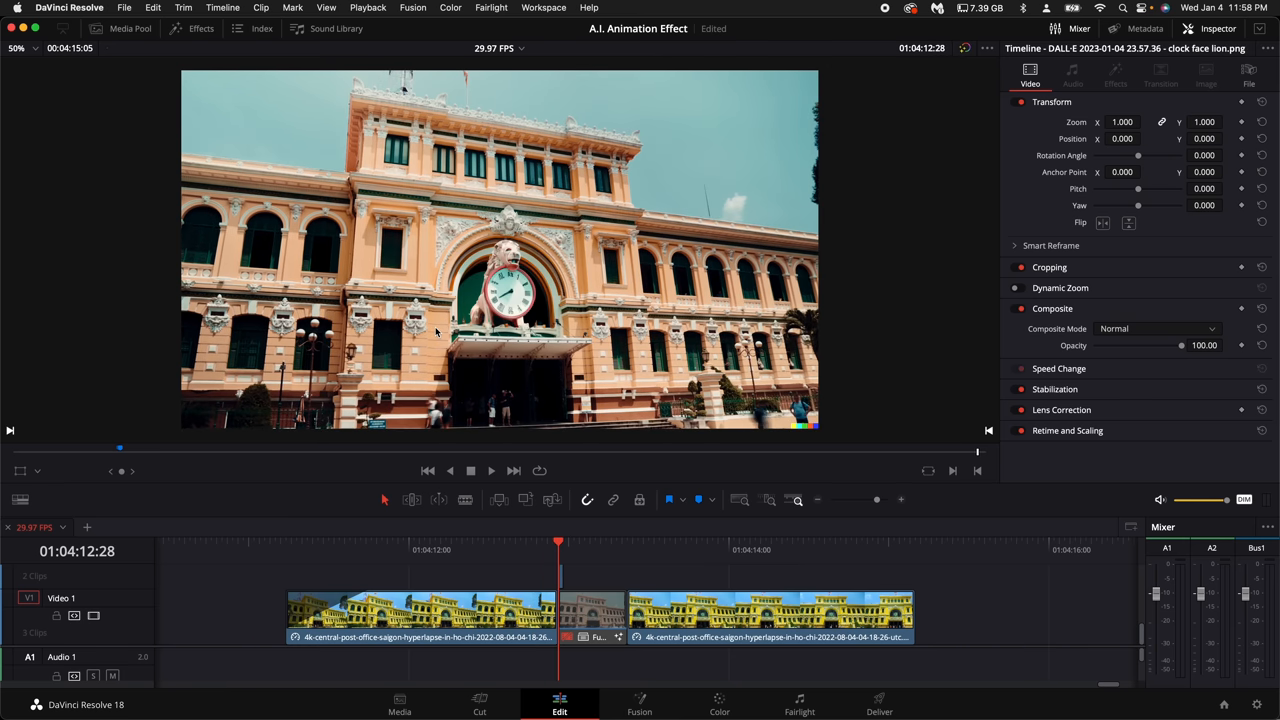
mouse_move(500, 280)
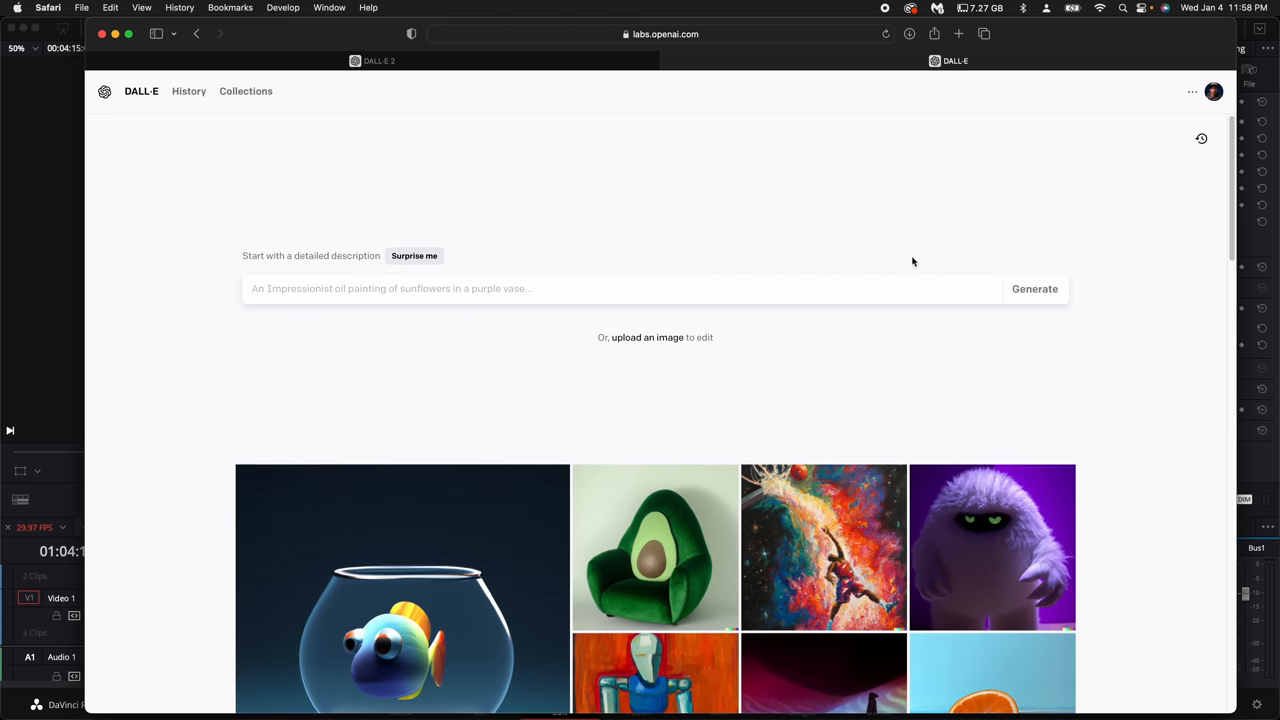
Upload unnamed0001.png to DALL-E uncropped for editing
click(648, 336)
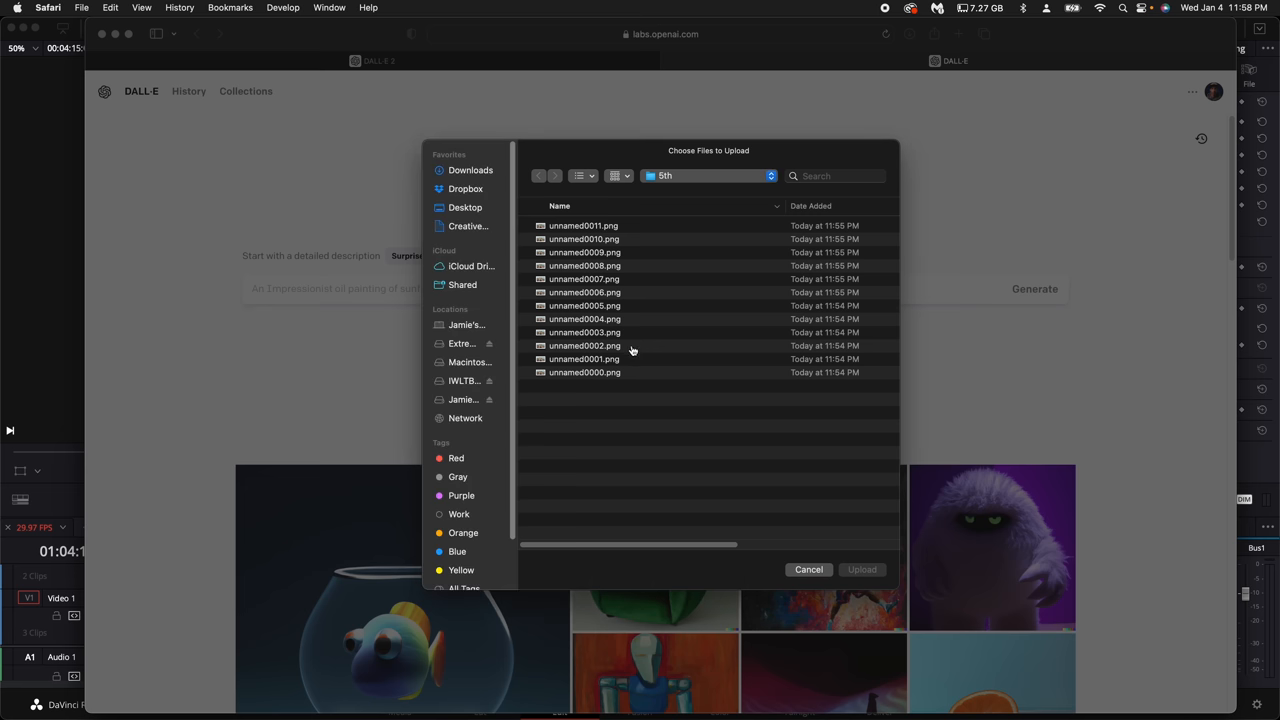
click(584, 360)
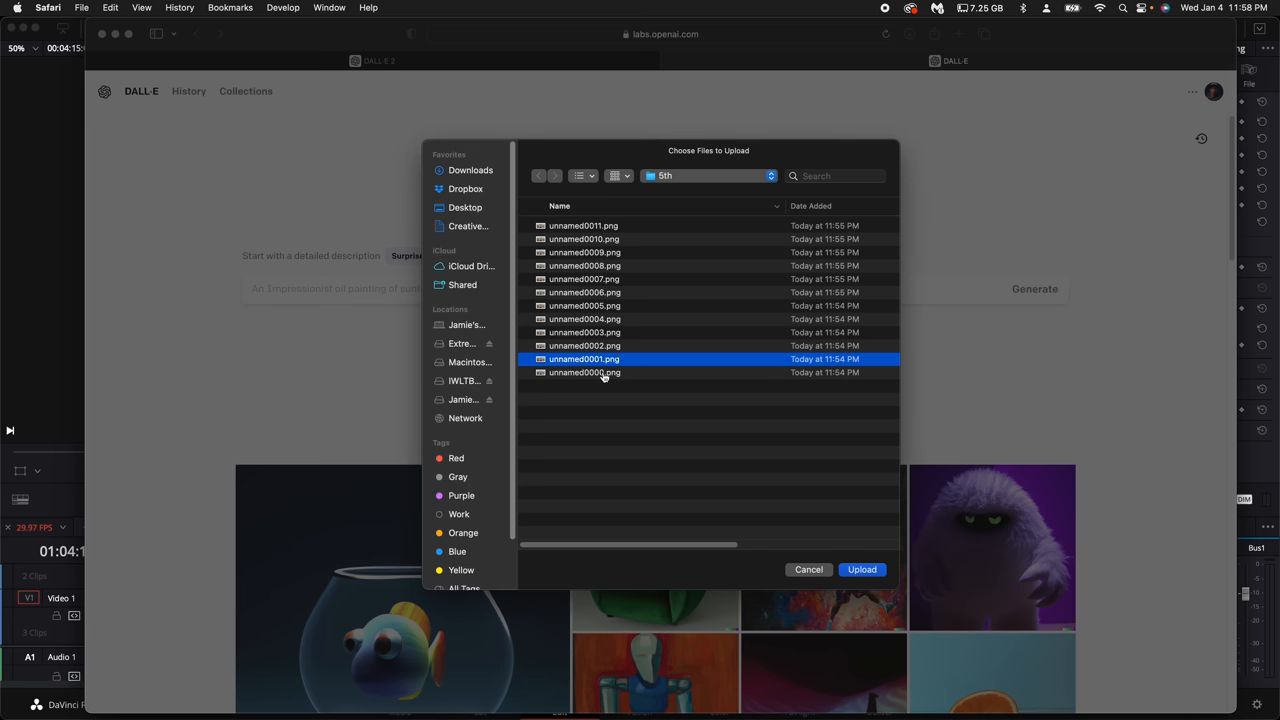
click(860, 568)
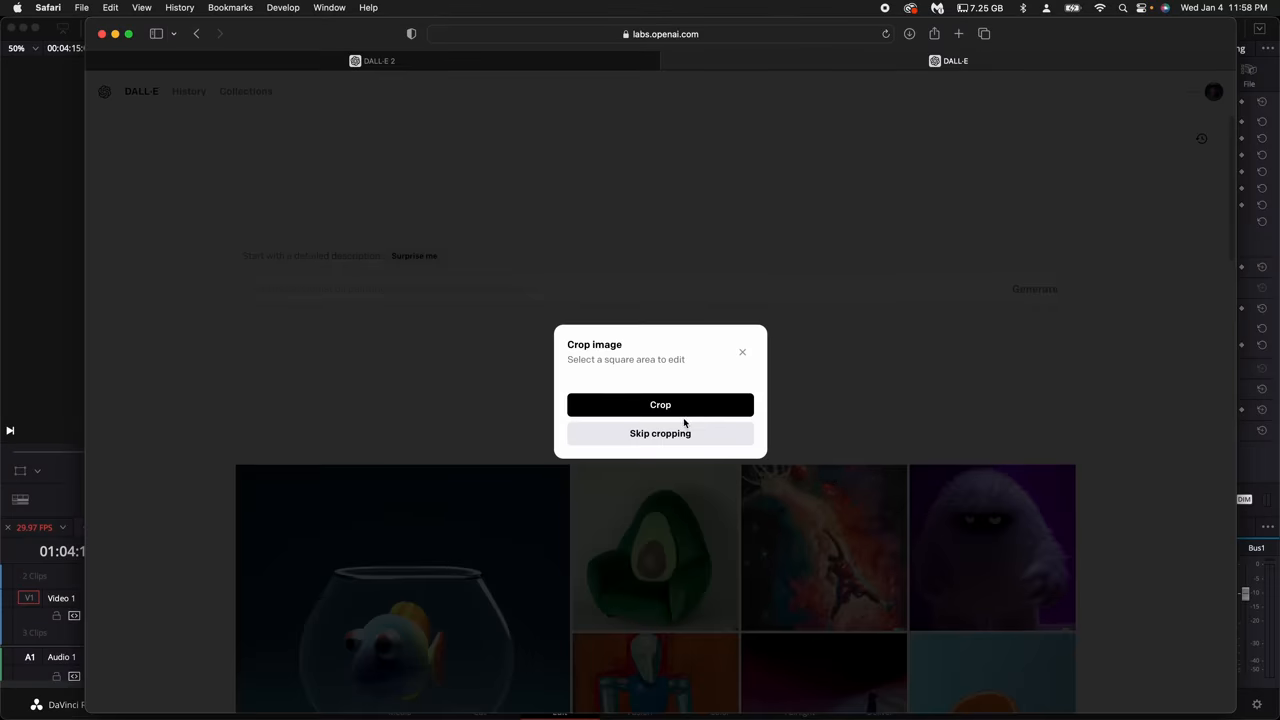
click(660, 432)
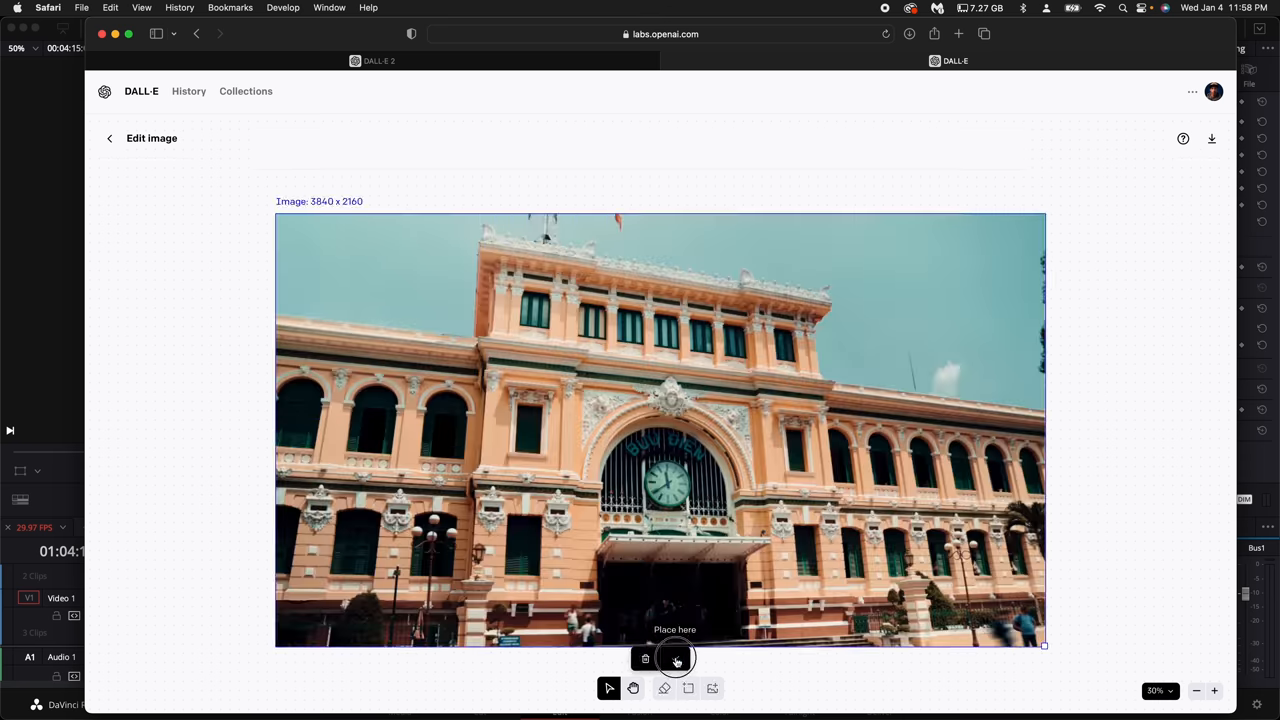
Erase the clock under the edit frame and generate an 'airplane' in its place
click(676, 658)
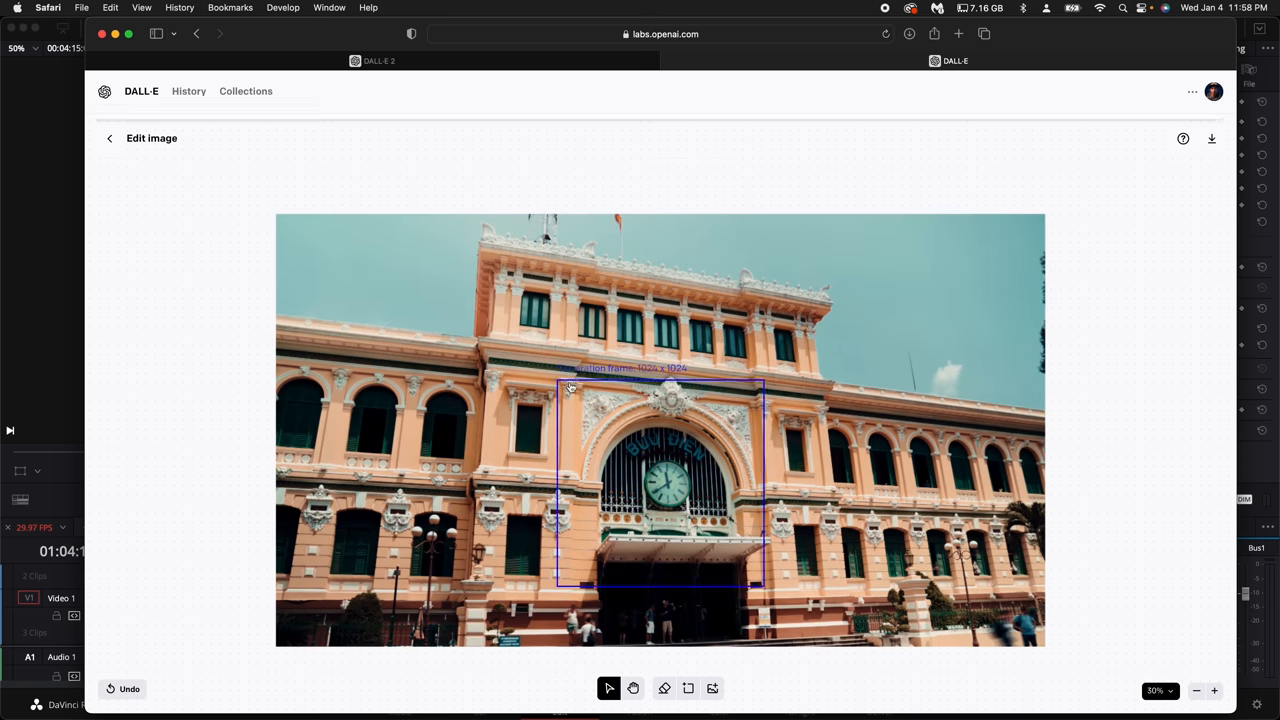
click(664, 688)
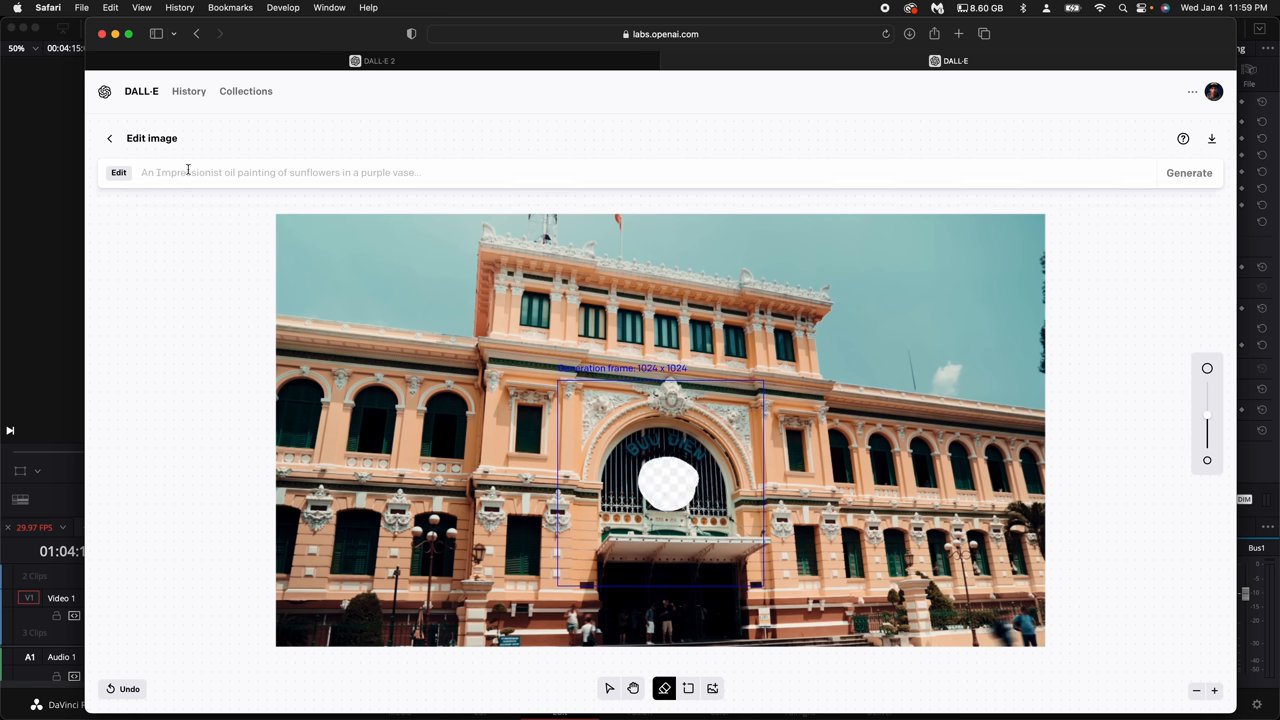
text(airplane)
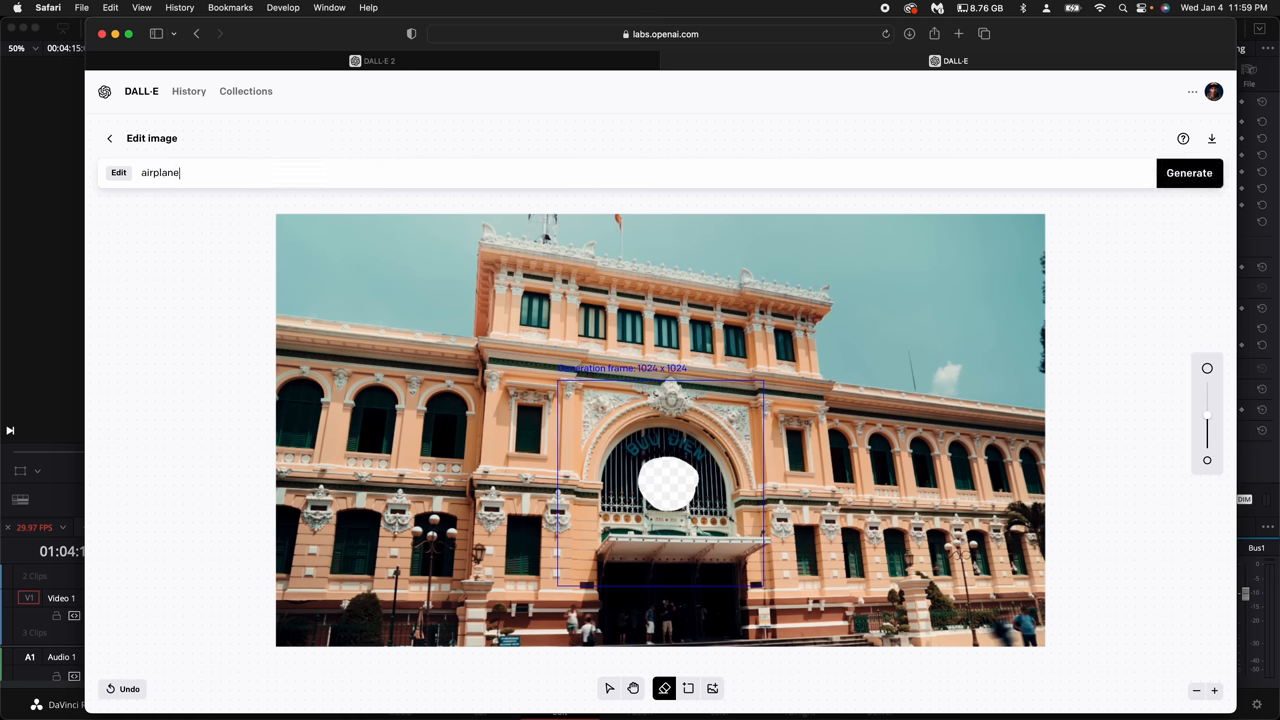
click(1188, 172)
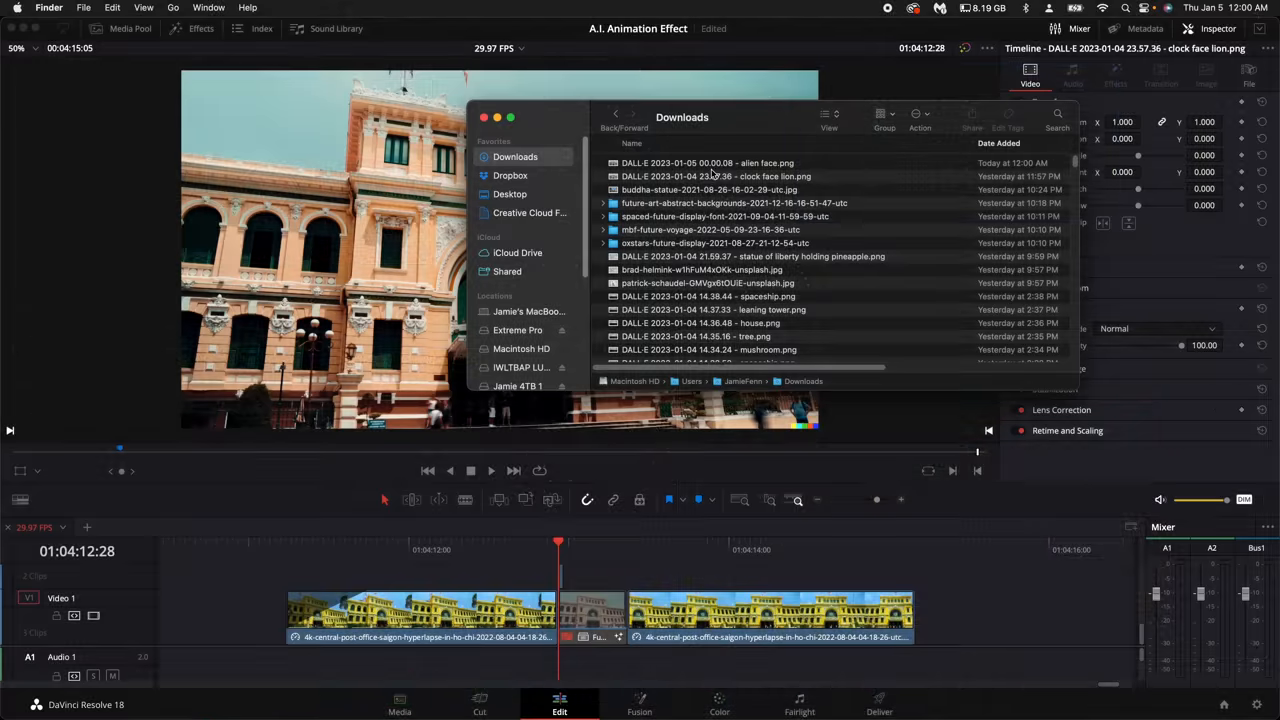
Bring the downloaded DALL-E images into Resolve and select the clip on the timeline
click(484, 116)
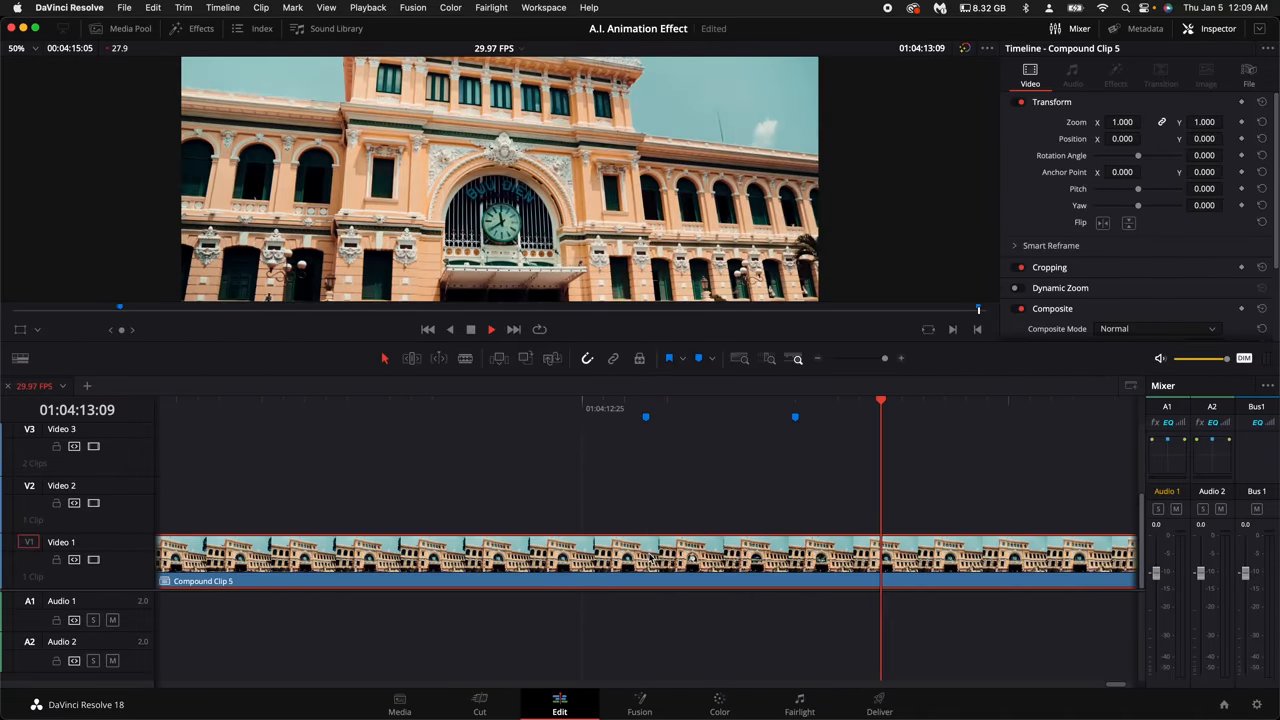
click(646, 408)
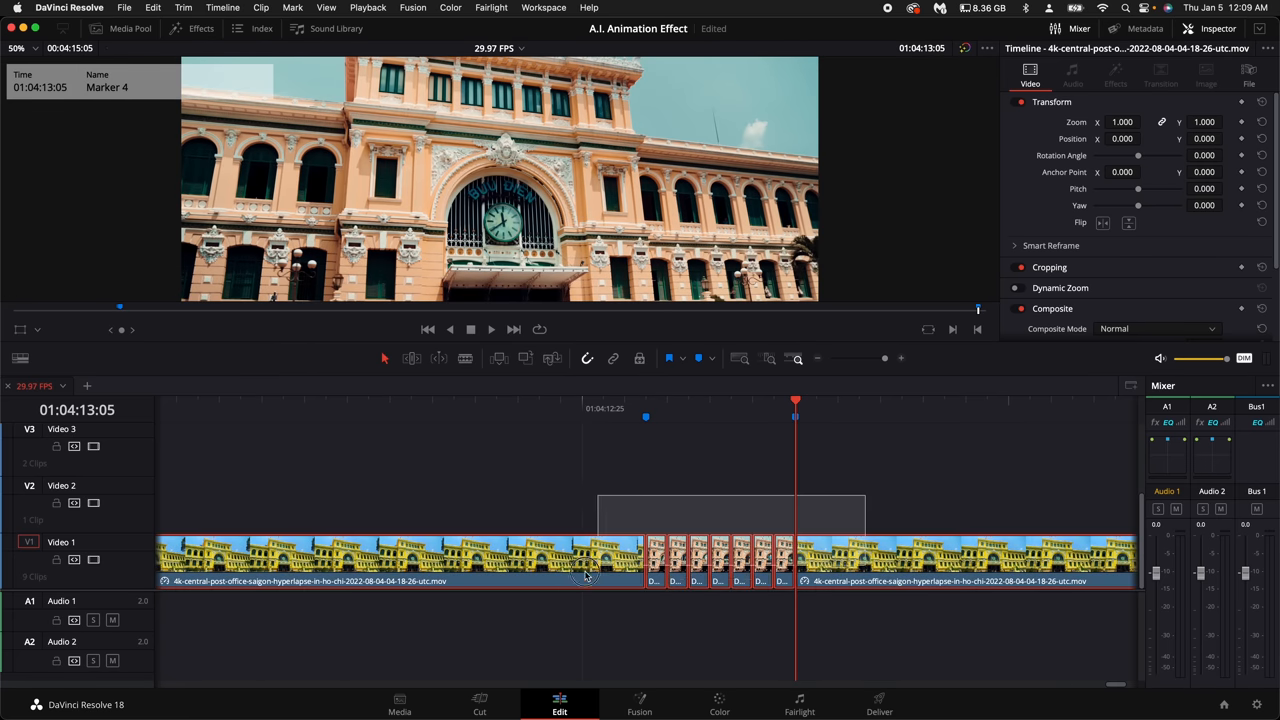
Combine the hyperlapse and inserted DALL-E stills into Compound Clip 5
right_click(584, 570)
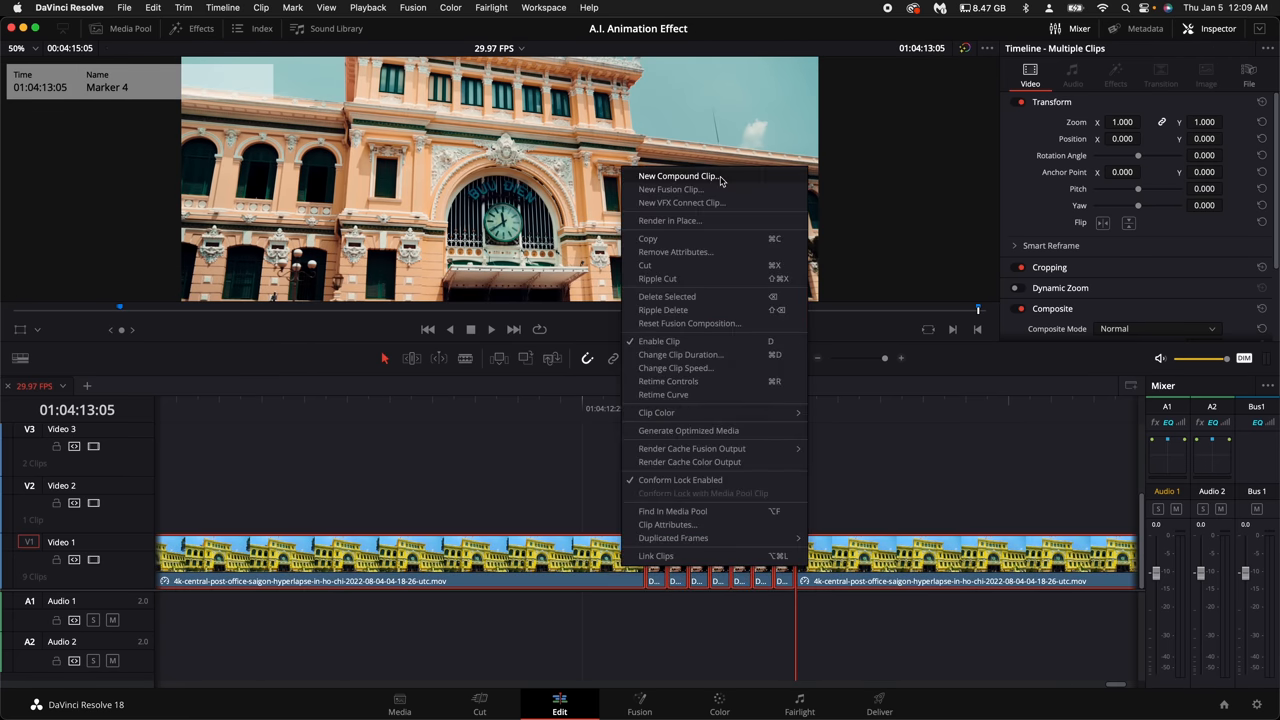
click(678, 176)
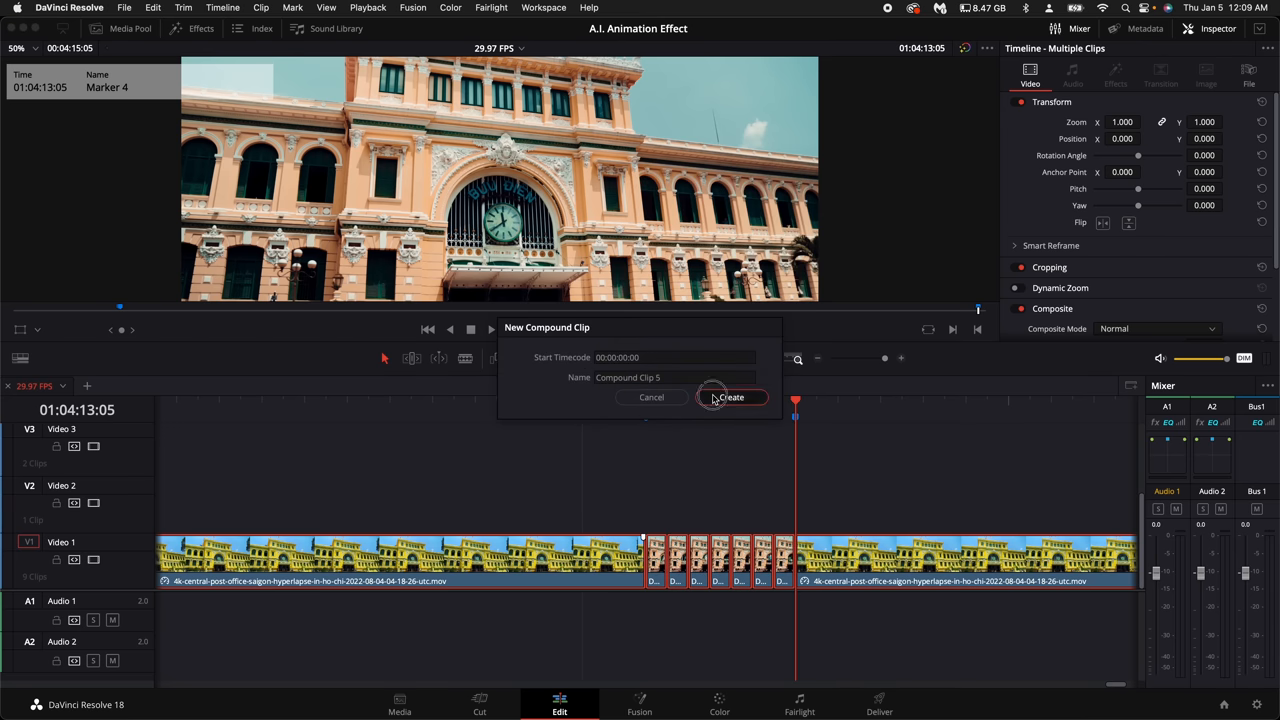
click(730, 396)
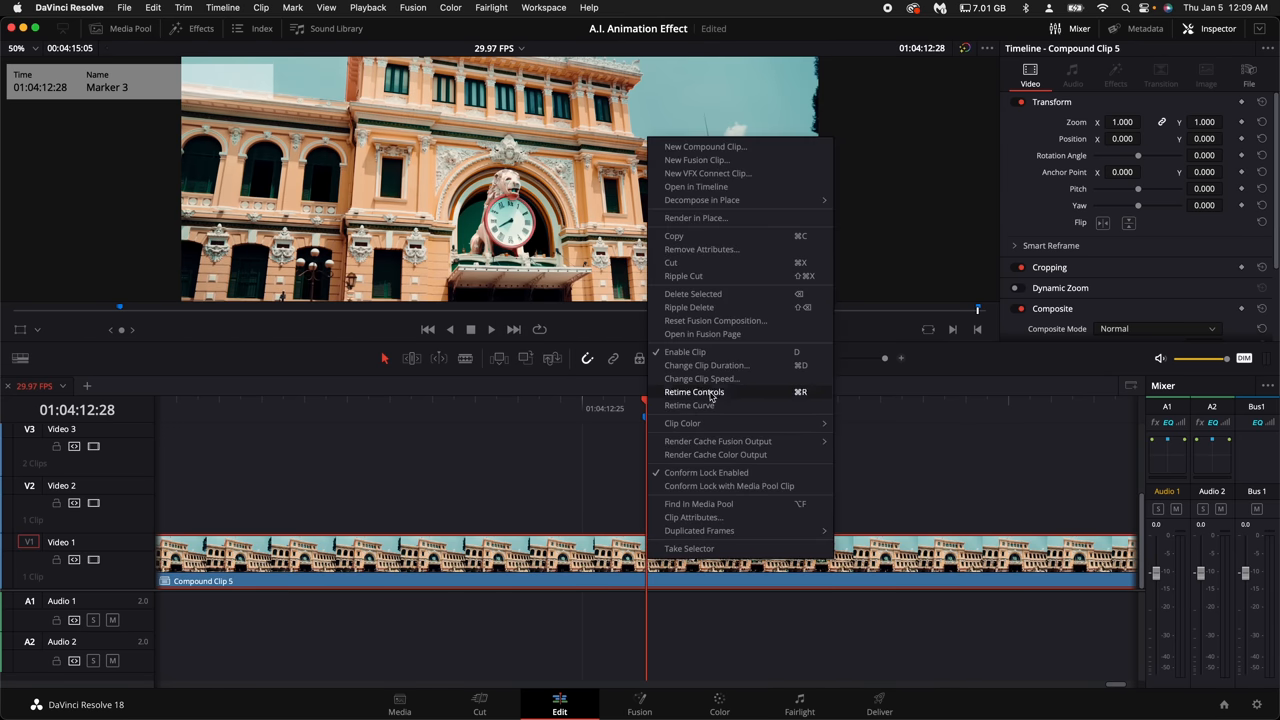
Enable Retime Controls on Compound Clip 5, add a speed point at Marker 3 and preview the replaced clock
click(694, 392)
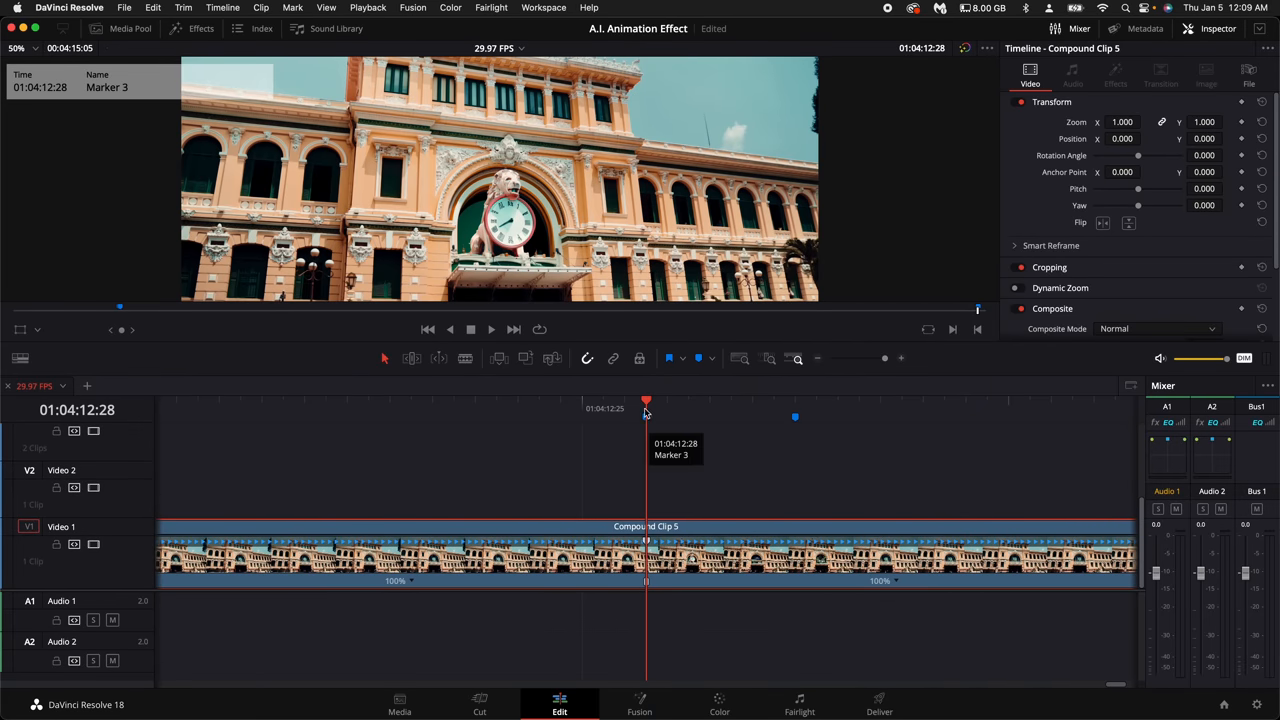
click(796, 410)
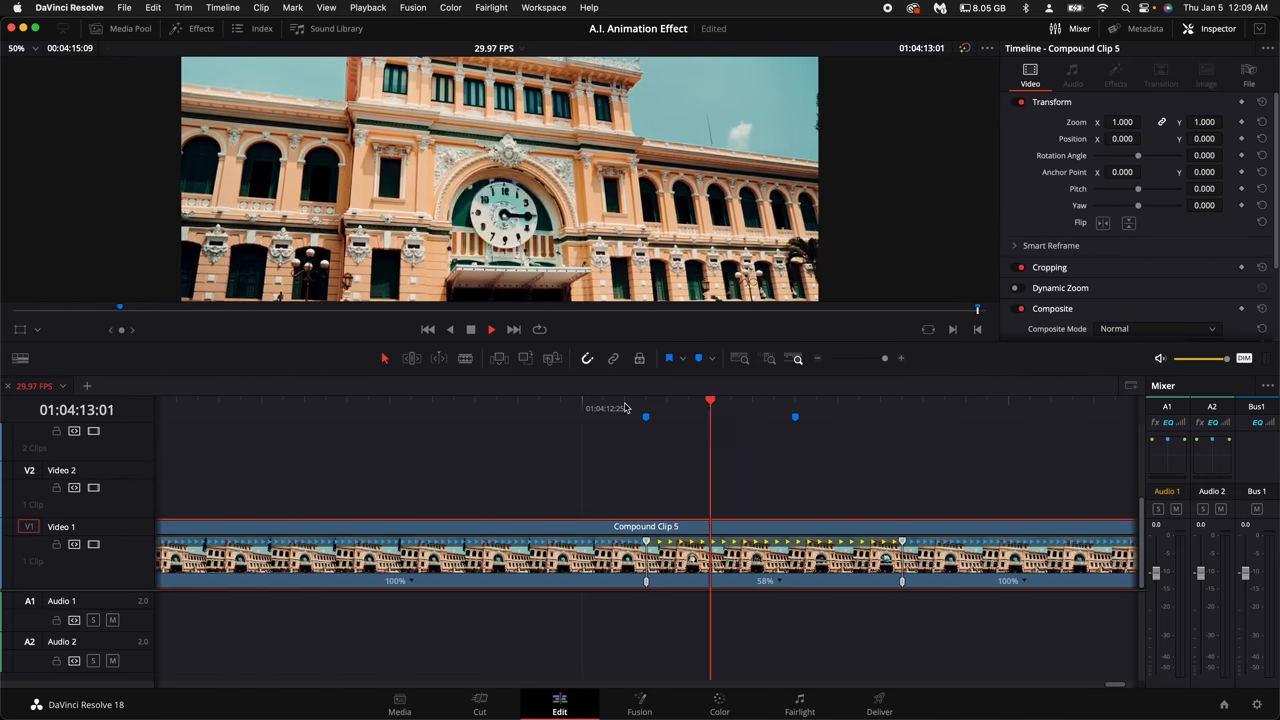
click(860, 400)
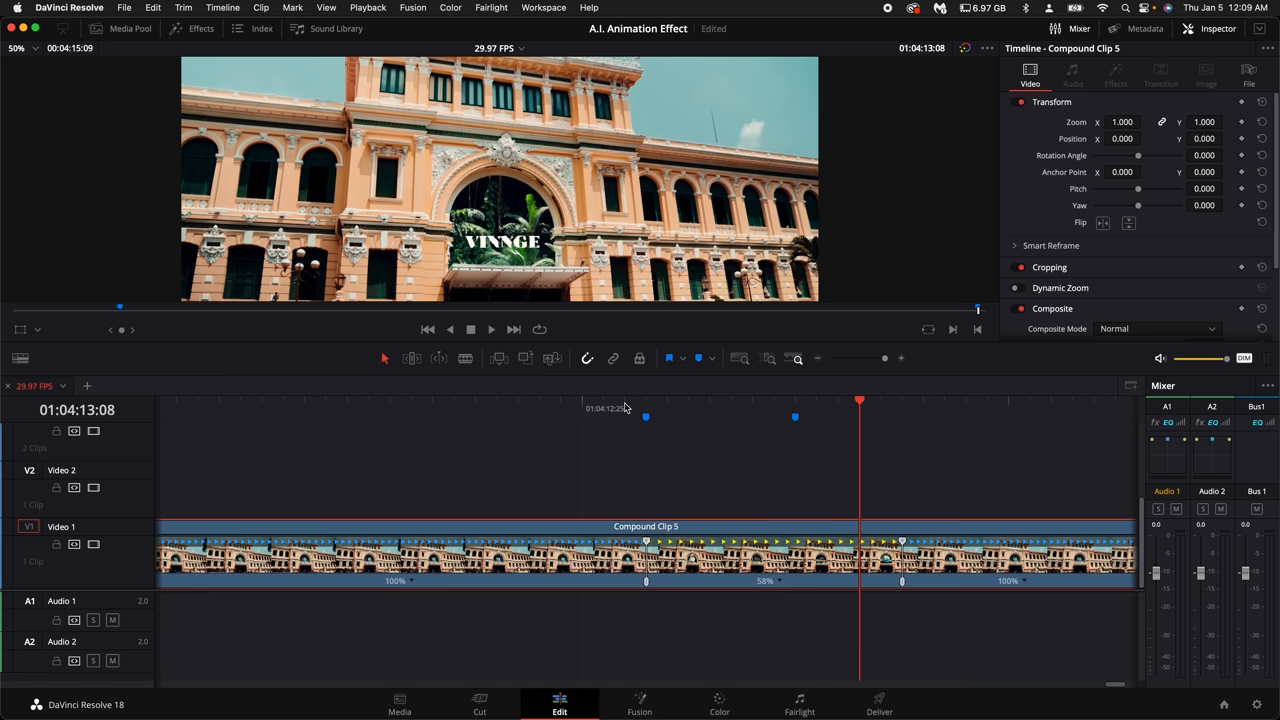
mouse_move(676, 532)
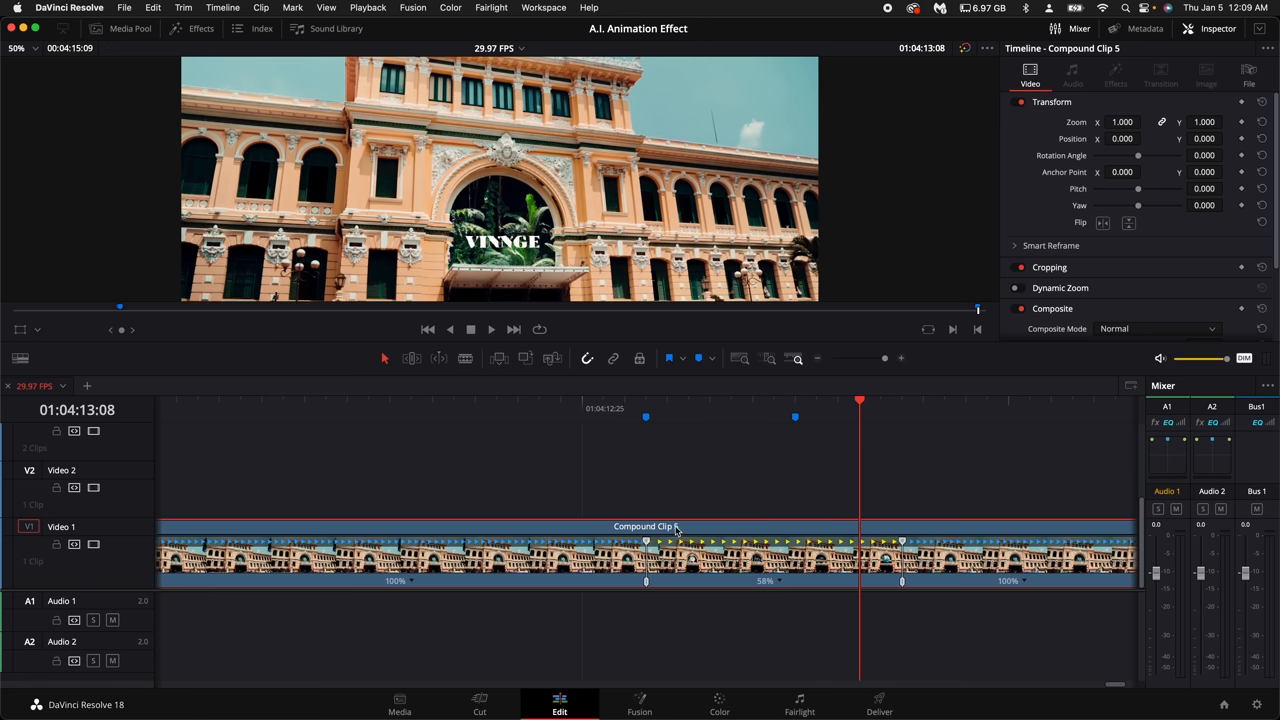
Wrap the retimed footage as Fusion Clip 10 and add a Motion Blur node in Fusion
right_click(676, 528)
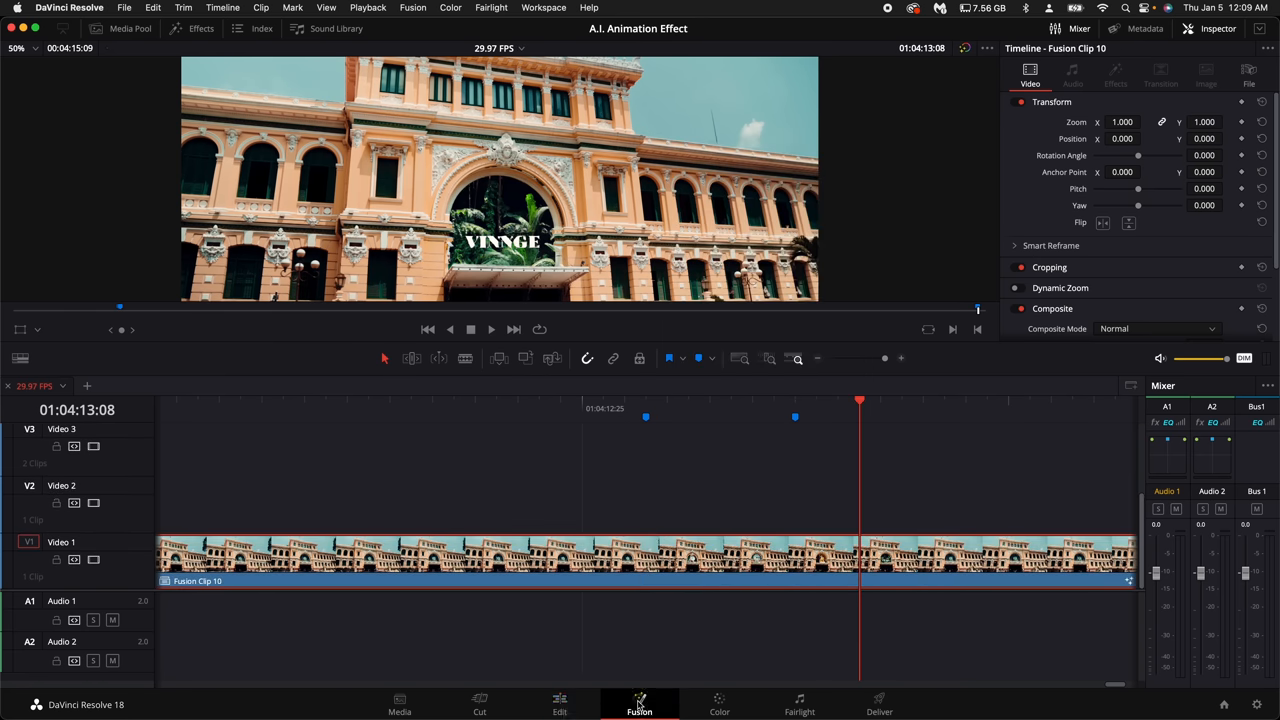
click(640, 704)
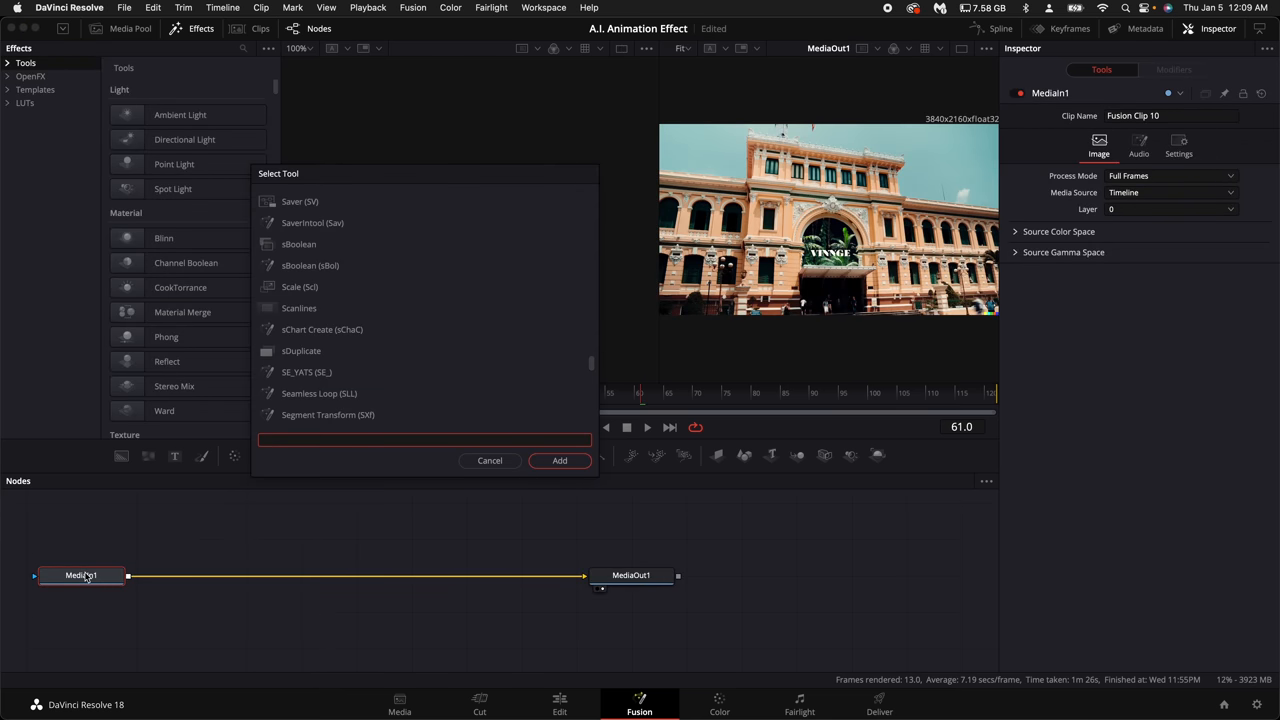
text(mo)
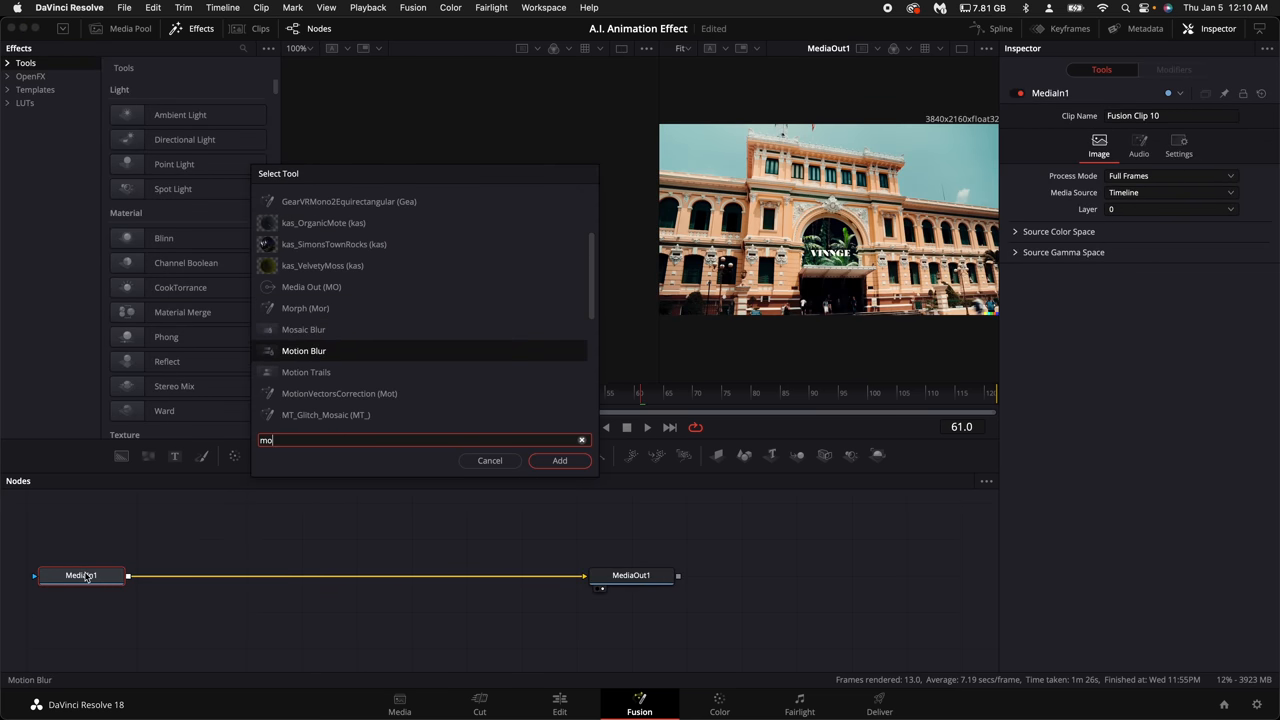
click(560, 460)
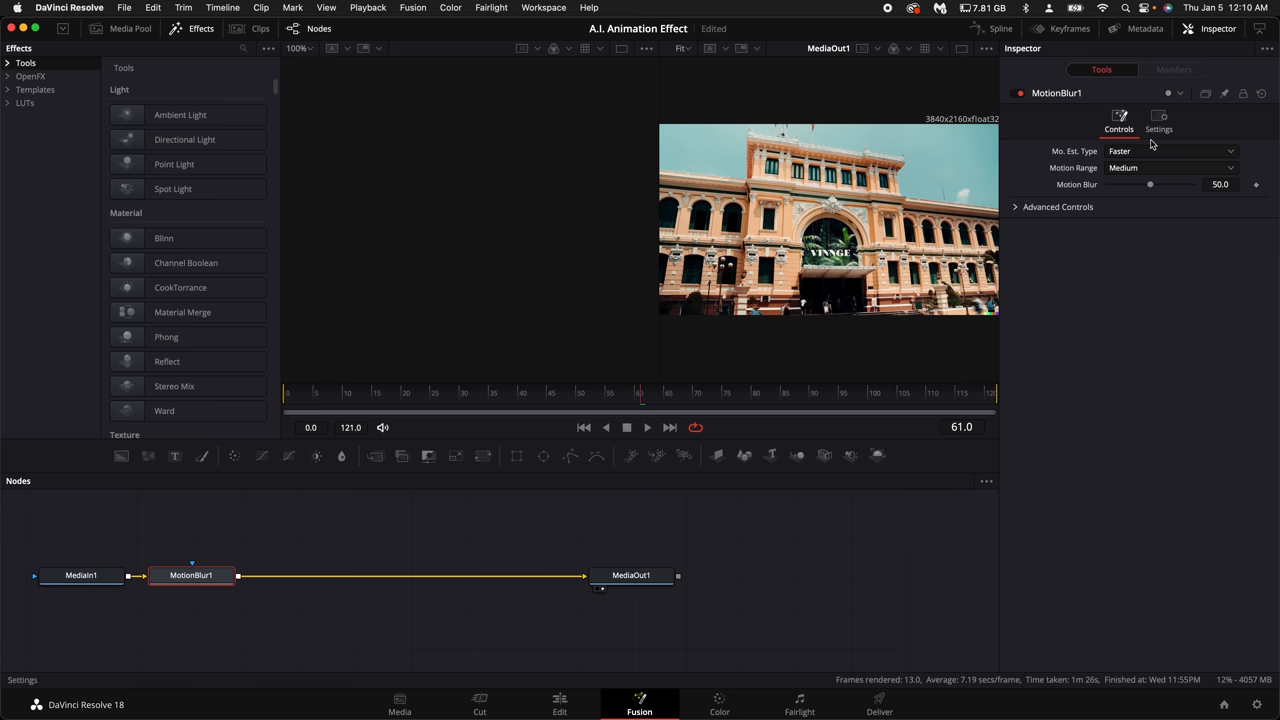
Set the motion blur amount to 20 with Better estimation and return to the Edit page
drag(1150, 184, 1140, 184)
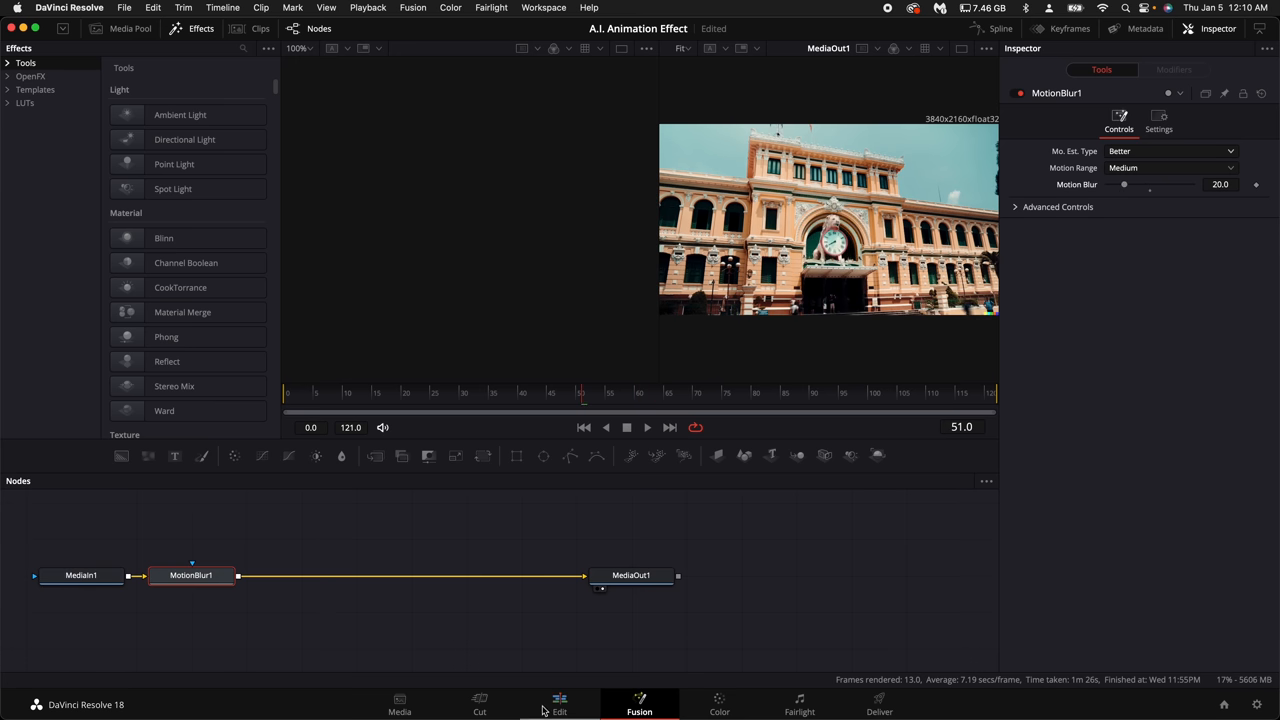
click(560, 704)
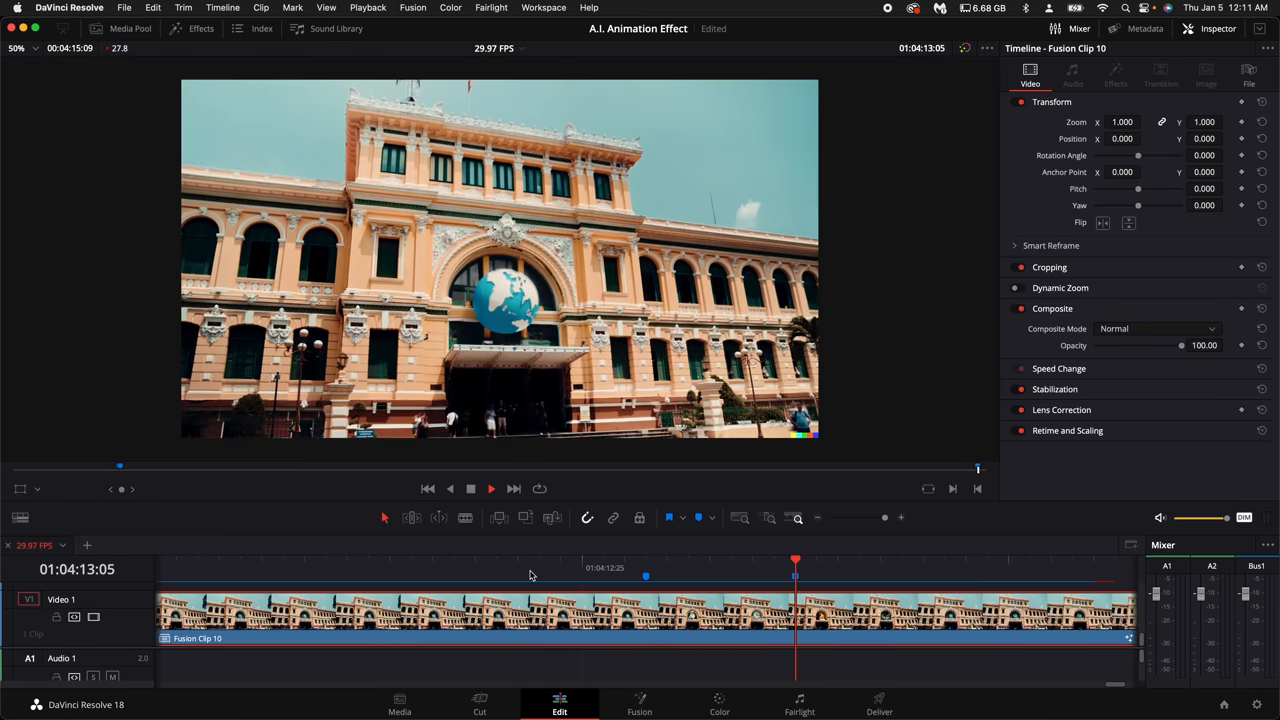